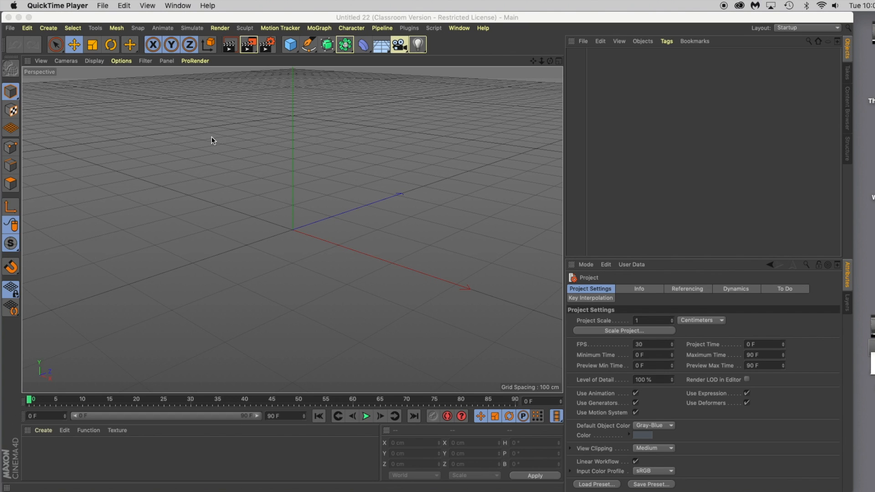
# - Add a cube primitive to the scene and position it near the origin
pyautogui.click(289, 44)
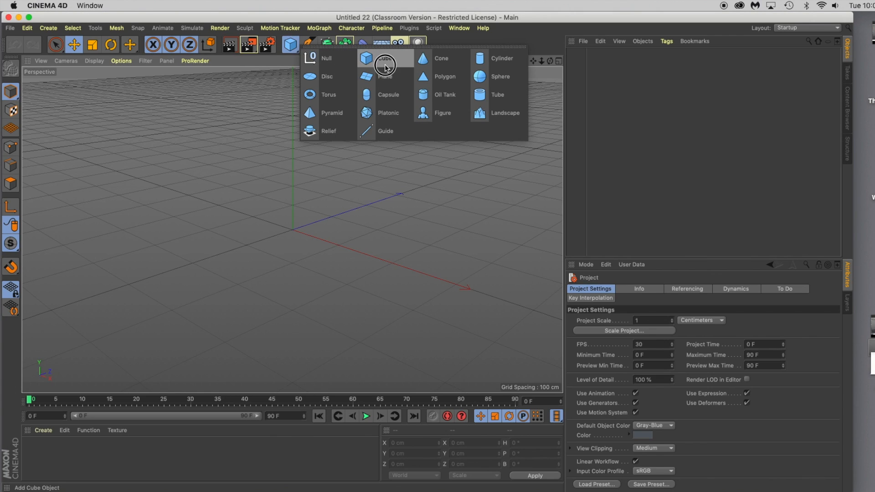
pyautogui.click(384, 59)
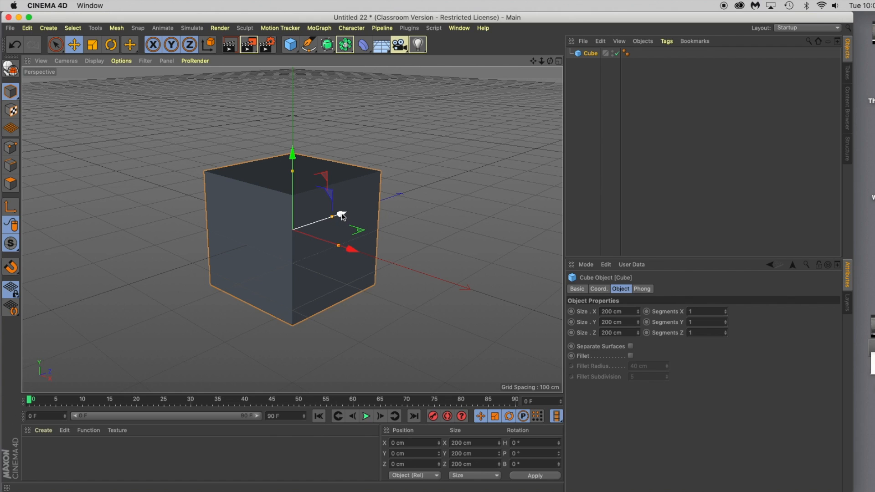
pyautogui.moveTo(334, 217); pyautogui.dragTo(350, 211)
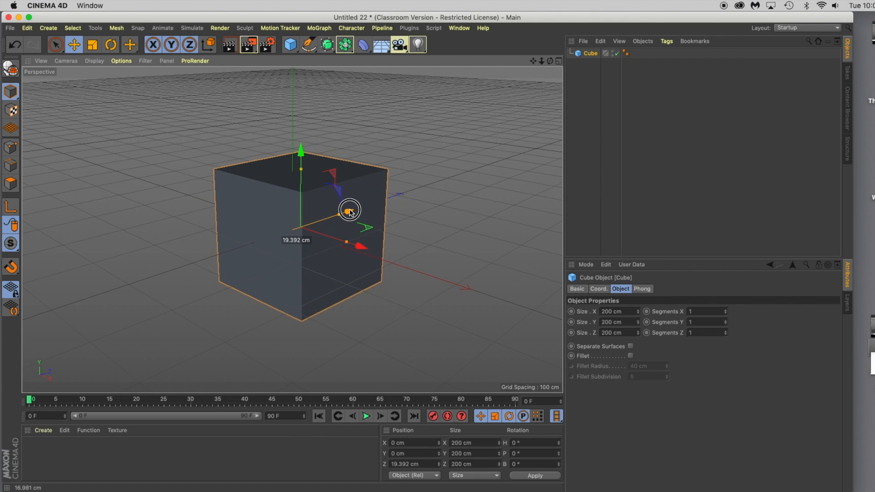
pyautogui.moveTo(349, 211); pyautogui.dragTo(345, 217)
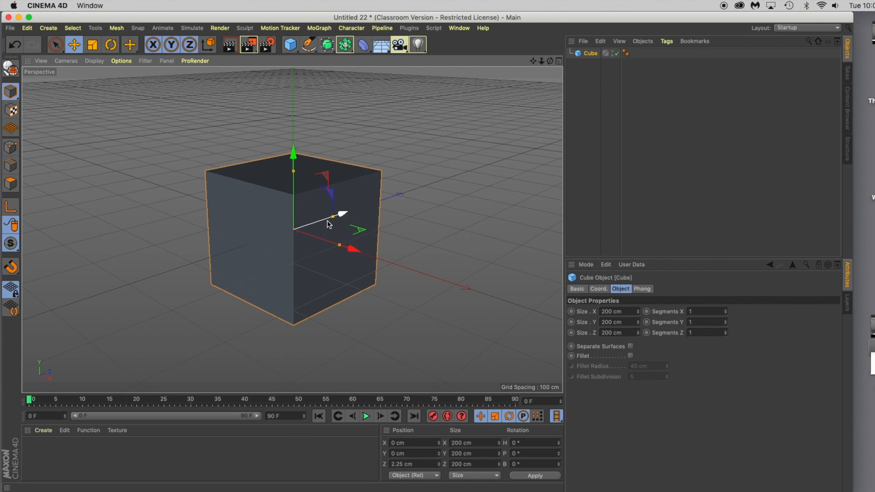
# - Stretch the cube into a long box about 656 cm deep, shifted slightly back along its length
pyautogui.moveTo(342, 216); pyautogui.dragTo(372, 205)
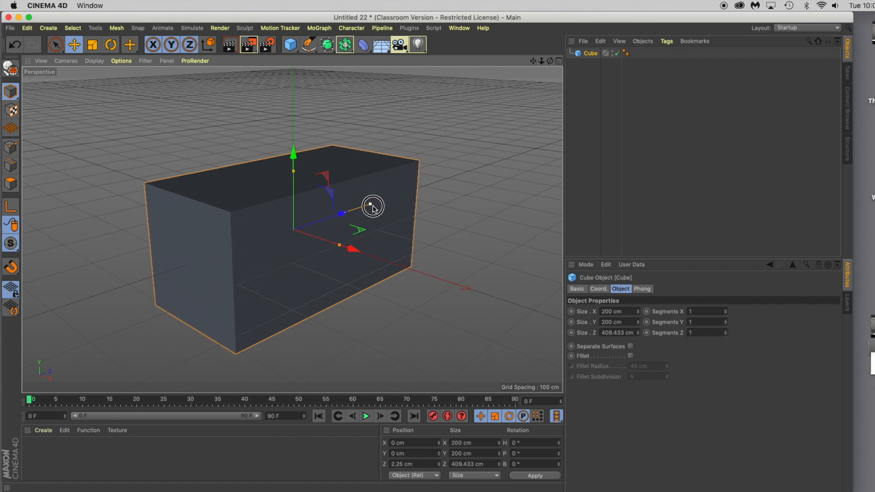
pyautogui.moveTo(372, 205); pyautogui.dragTo(387, 201)
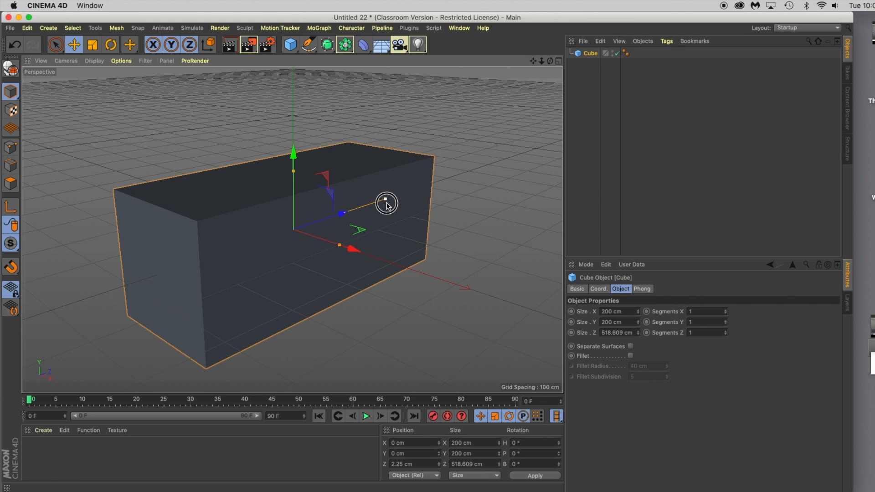
pyautogui.moveTo(387, 203); pyautogui.dragTo(406, 198)
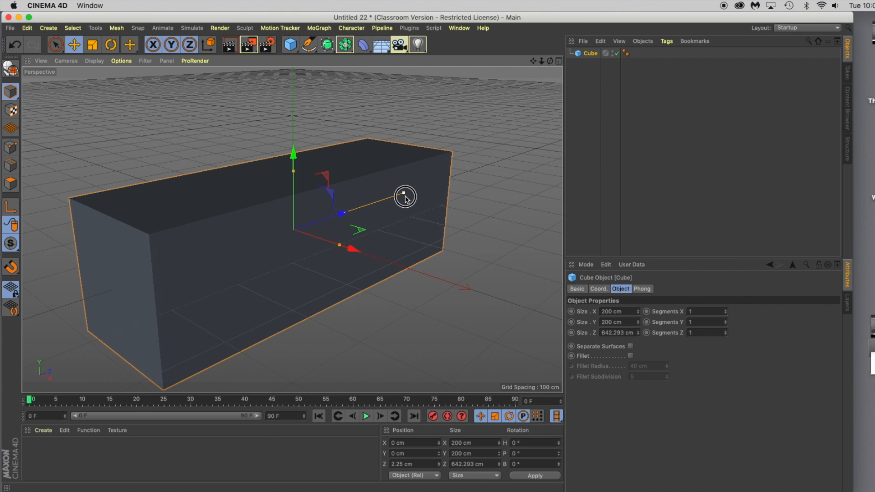
pyautogui.moveTo(406, 198); pyautogui.dragTo(408, 197)
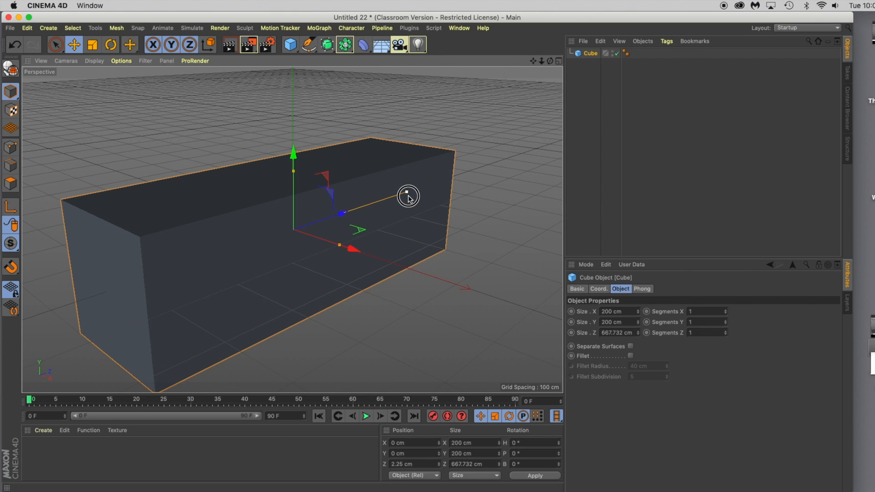
pyautogui.moveTo(408, 197); pyautogui.dragTo(405, 194)
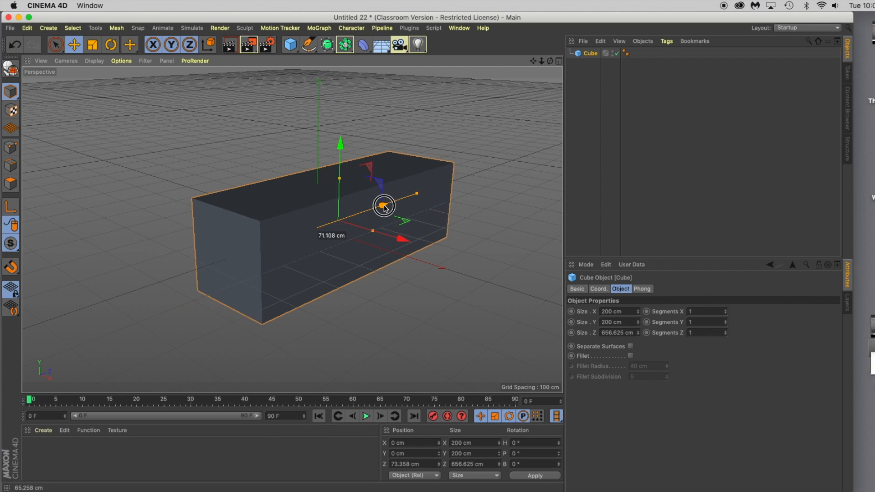
pyautogui.moveTo(384, 205); pyautogui.dragTo(339, 219)
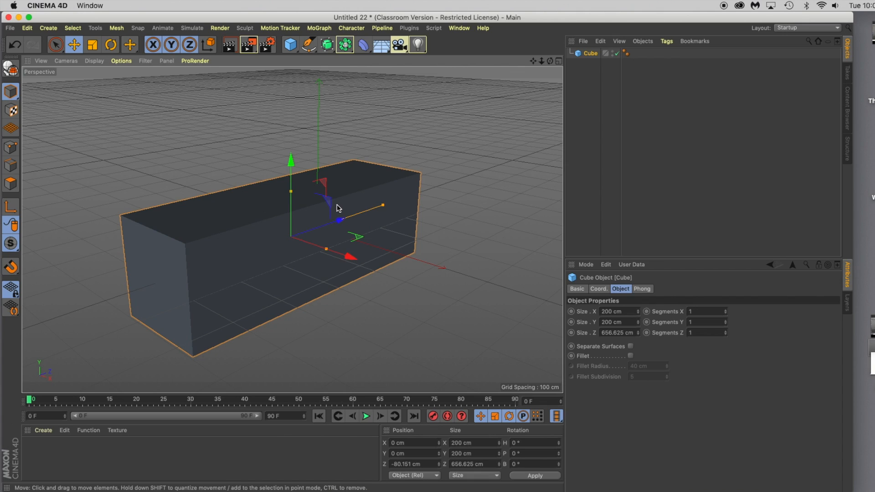
pyautogui.moveTo(250, 111)
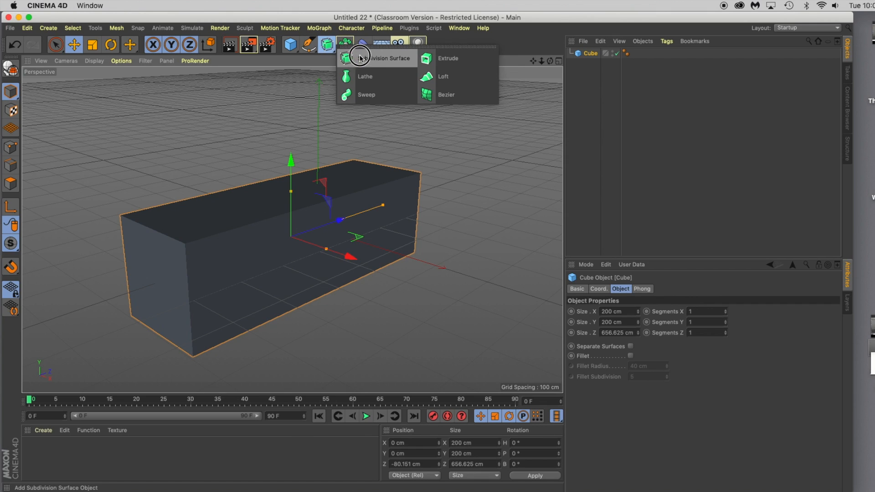
# - Nest the box under a Subdivision Surface and make it an editable polygon mesh in face mode
pyautogui.click(361, 58)
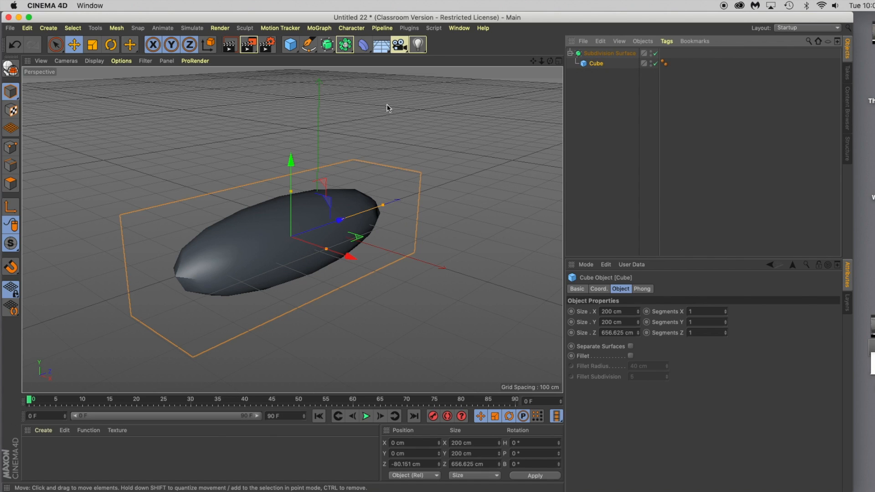
pyautogui.moveTo(144, 110)
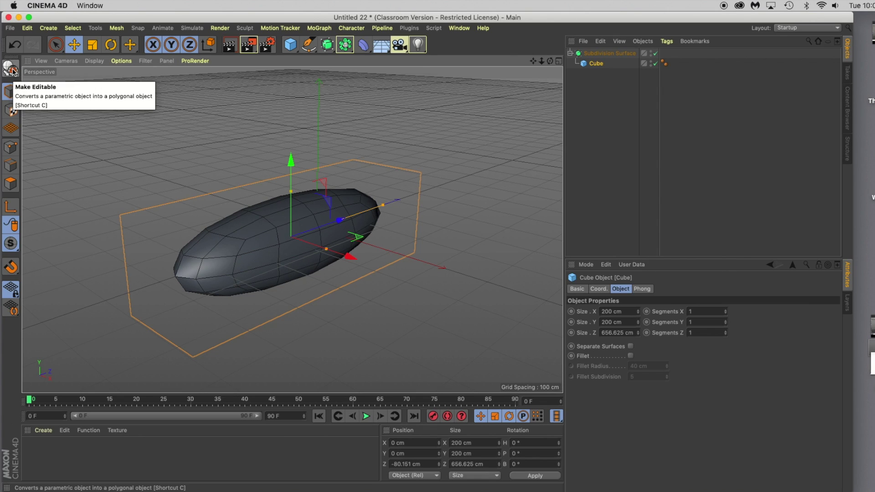
pyautogui.click(10, 68)
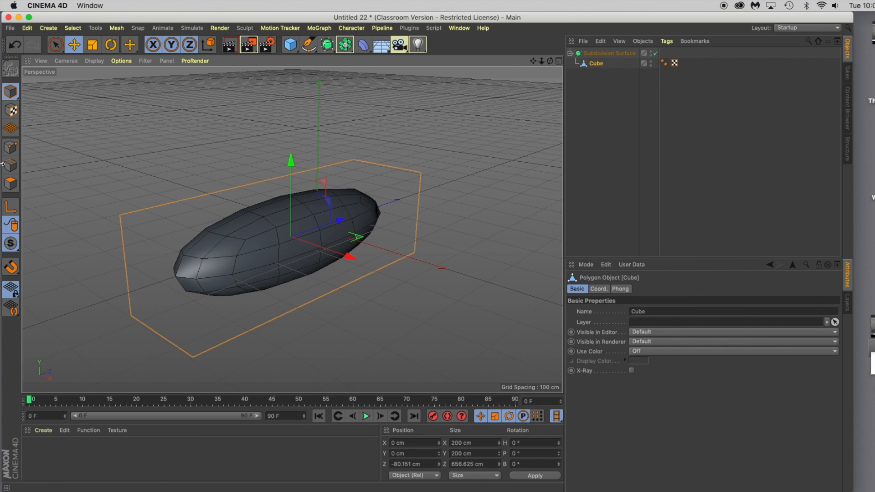
pyautogui.click(11, 181)
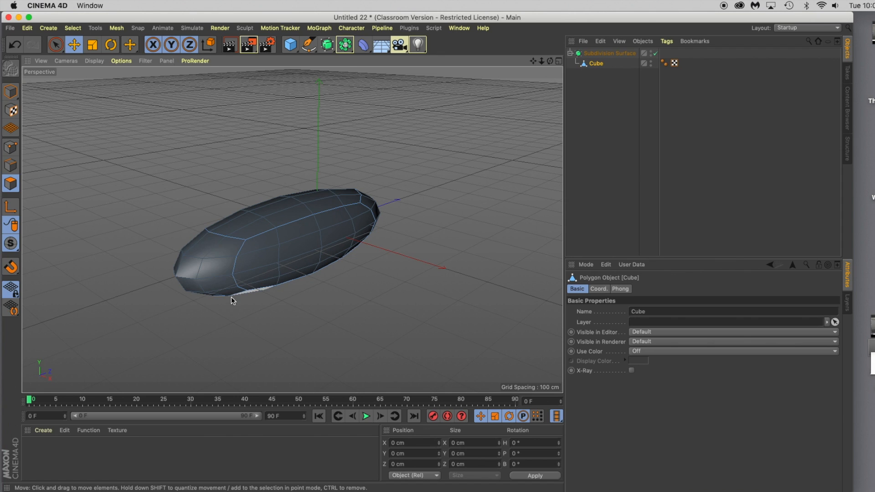
pyautogui.moveTo(232, 301); pyautogui.dragTo(309, 341)
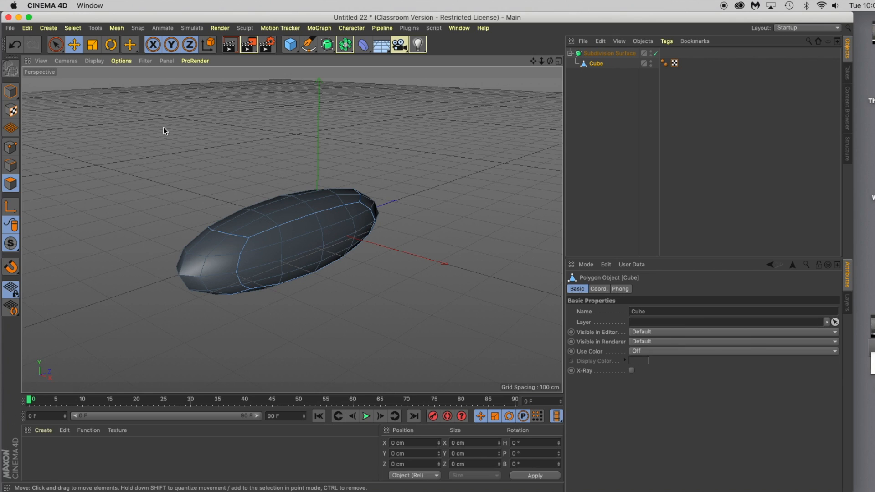
# - Select the polygons along one side of the capsule body
pyautogui.click(268, 261)
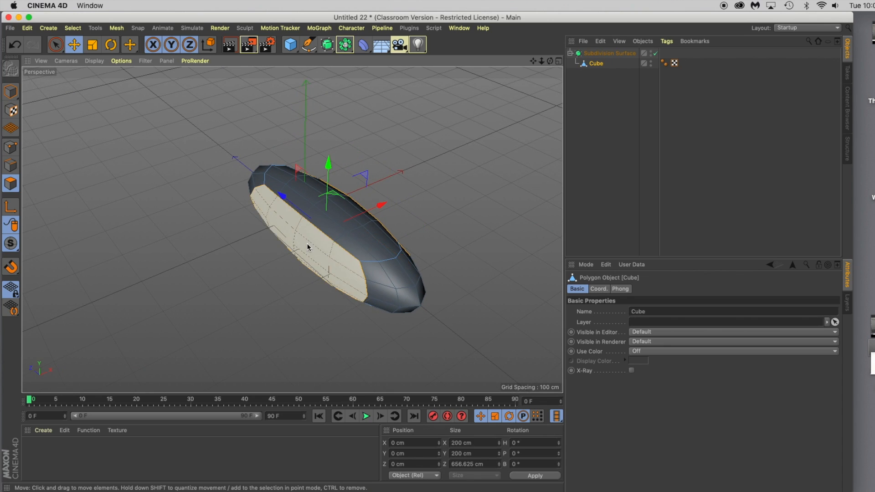
pyautogui.click(308, 246)
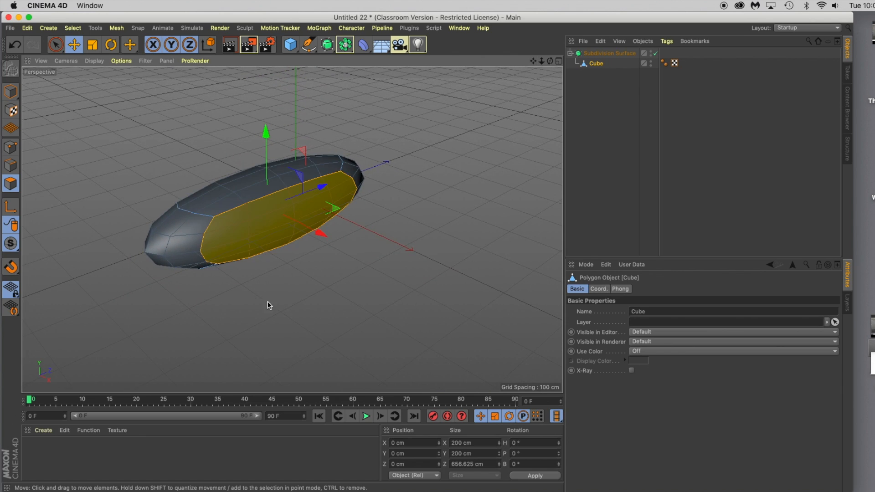
pyautogui.moveTo(293, 331)
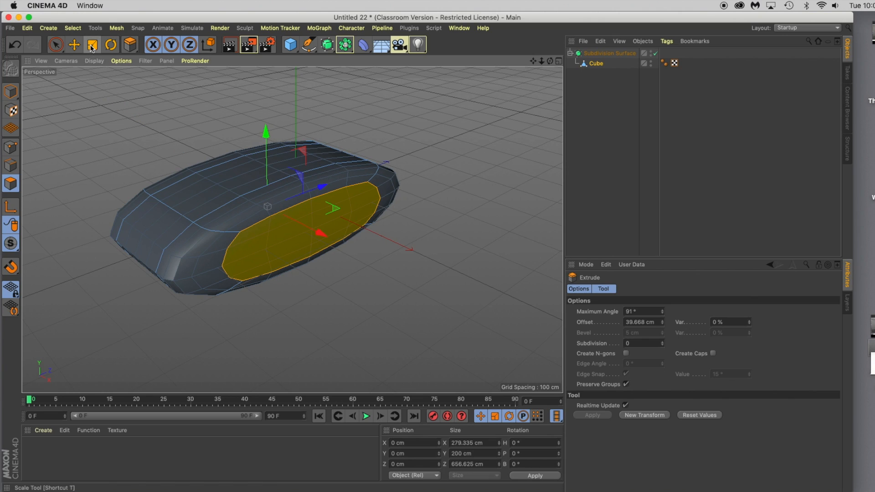
# - Scale the selected side faces to flatten them vertically
pyautogui.click(91, 44)
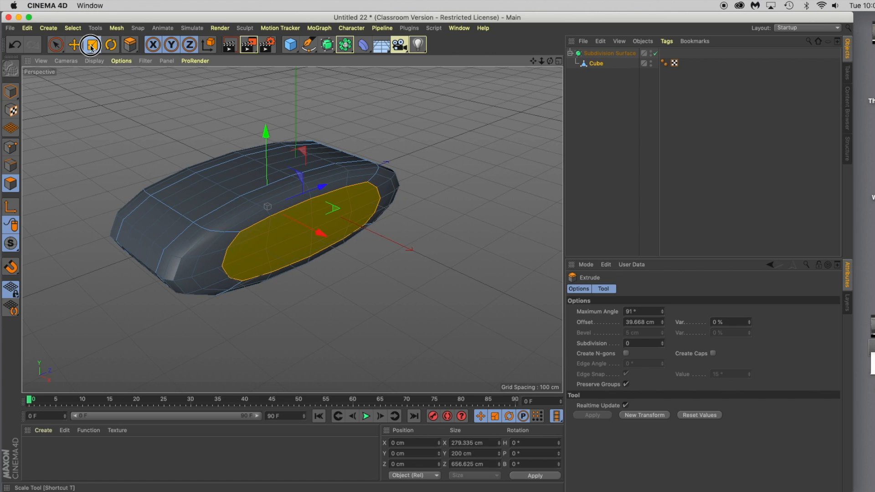
pyautogui.click(89, 42)
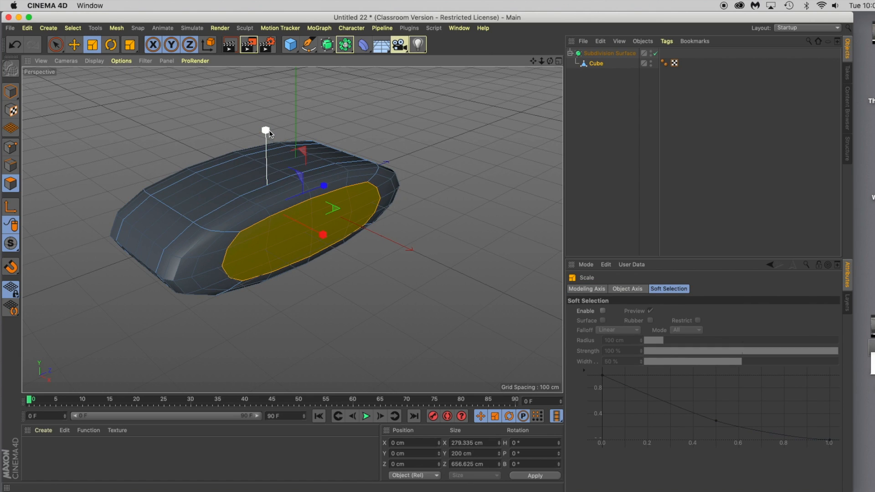
pyautogui.moveTo(265, 129); pyautogui.dragTo(273, 155)
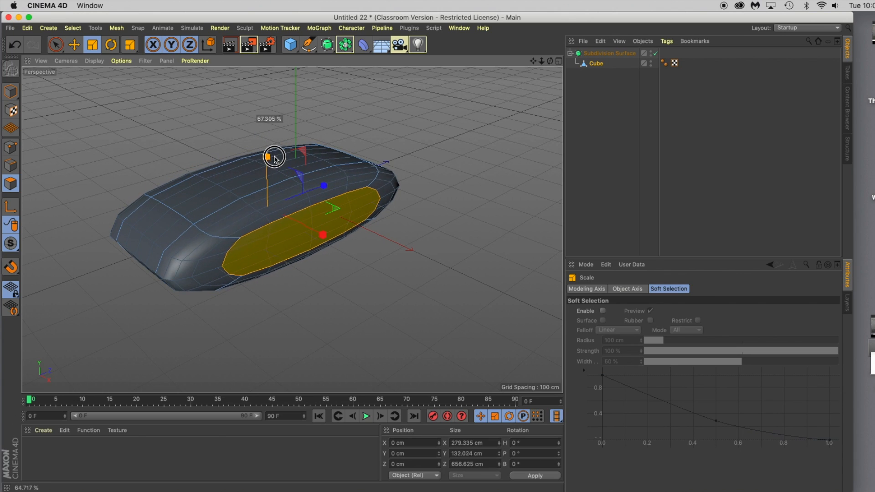
pyautogui.moveTo(274, 156); pyautogui.dragTo(266, 131)
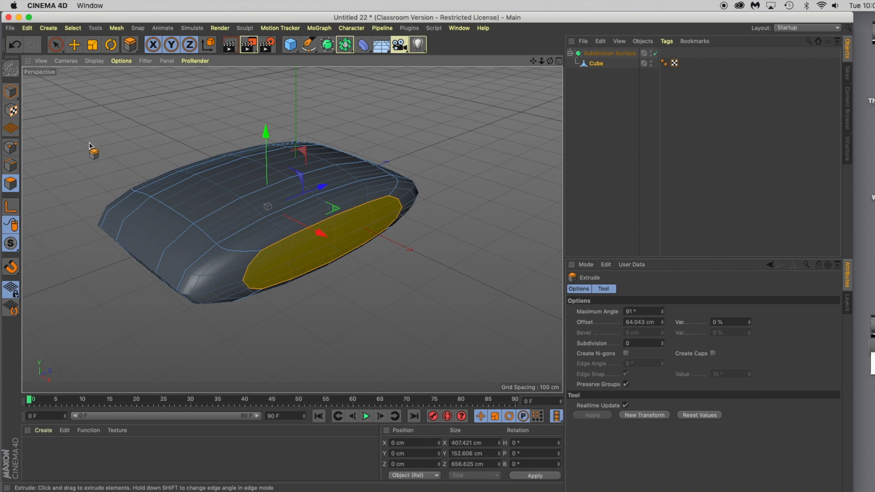
# - Shrink and squash the extruded side face so the wing edge narrows
pyautogui.click(91, 45)
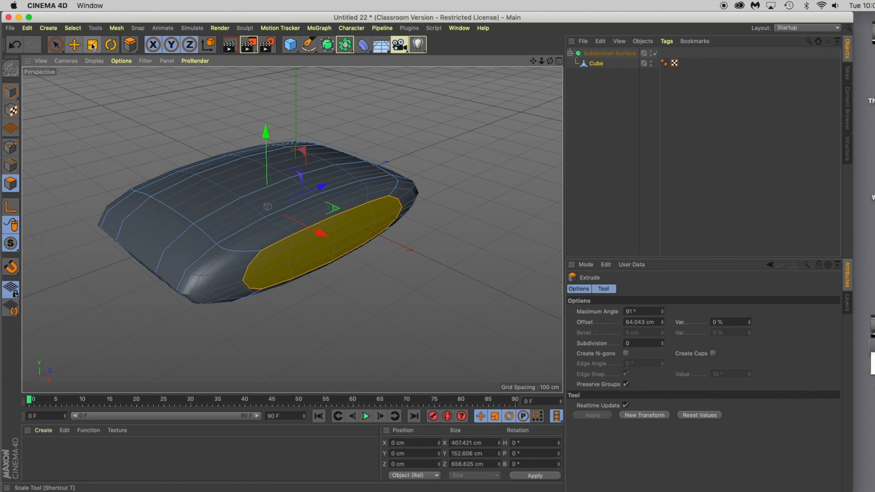
pyautogui.click(91, 33)
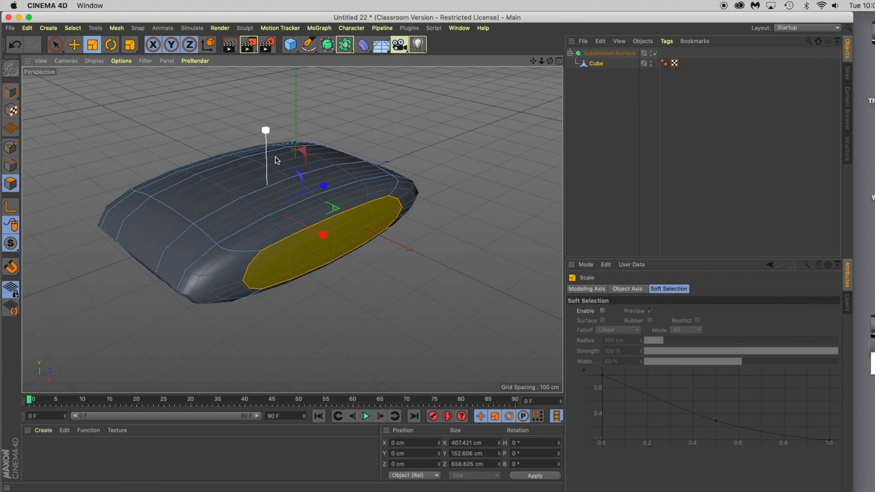
pyautogui.moveTo(265, 130); pyautogui.dragTo(268, 162)
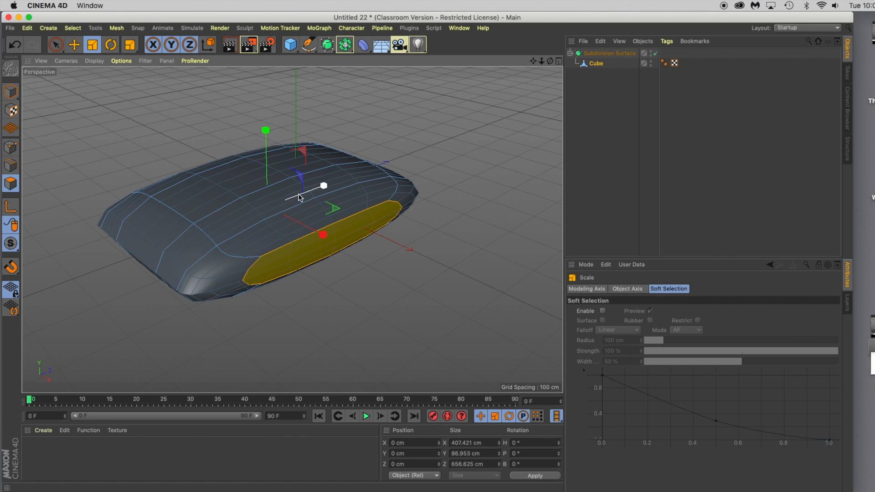
pyautogui.moveTo(325, 185); pyautogui.dragTo(318, 188)
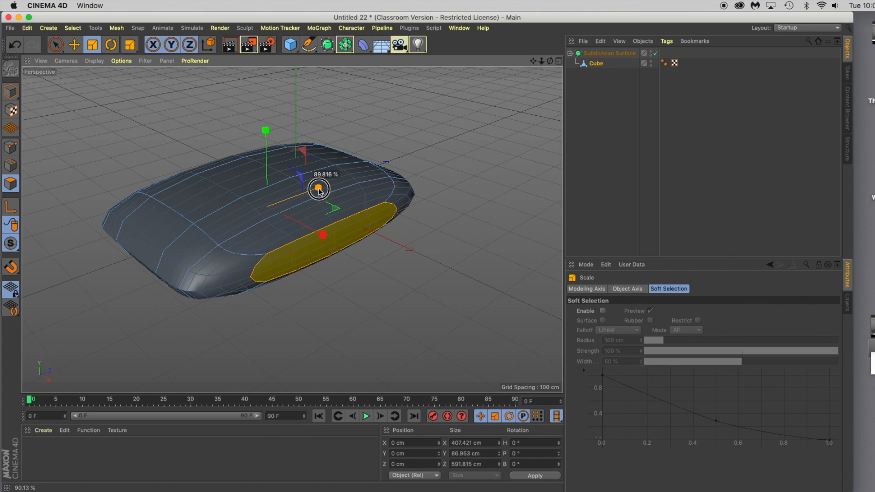
pyautogui.moveTo(320, 188); pyautogui.dragTo(316, 193)
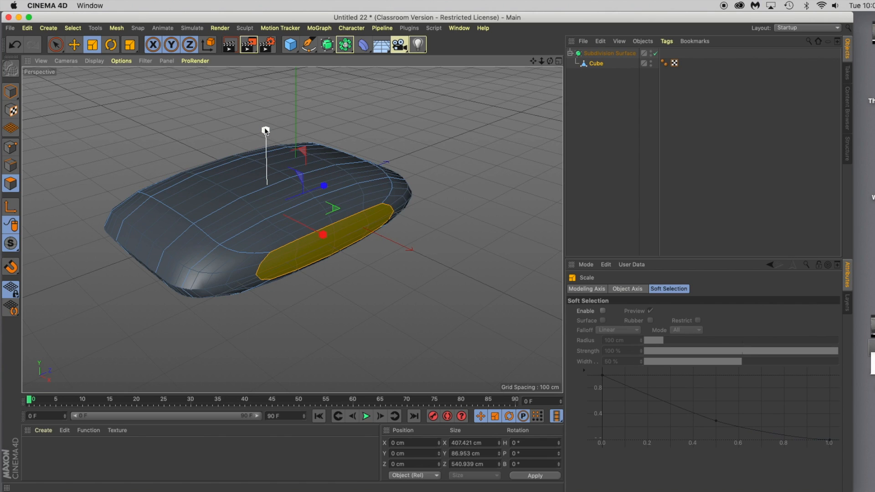
pyautogui.moveTo(267, 131); pyautogui.dragTo(267, 138)
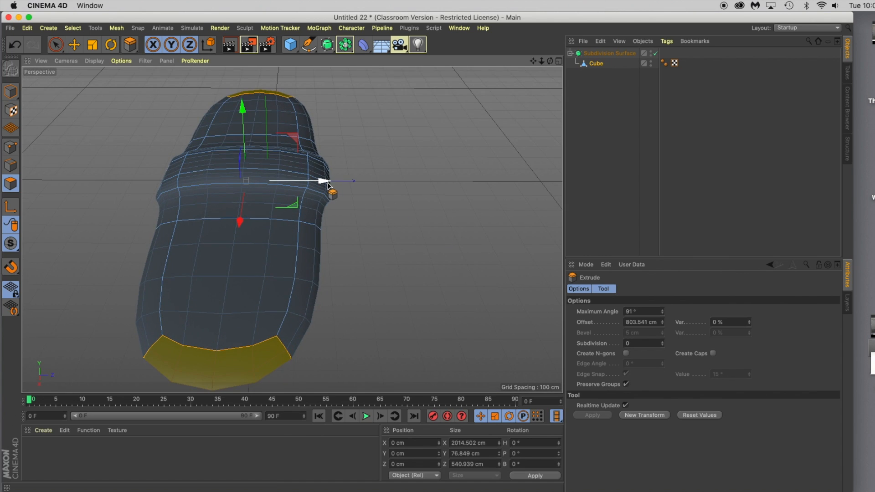
# - Move the wing tip face back about 73 cm and up about 51 cm to sweep the wing
pyautogui.moveTo(343, 180); pyautogui.dragTo(321, 181)
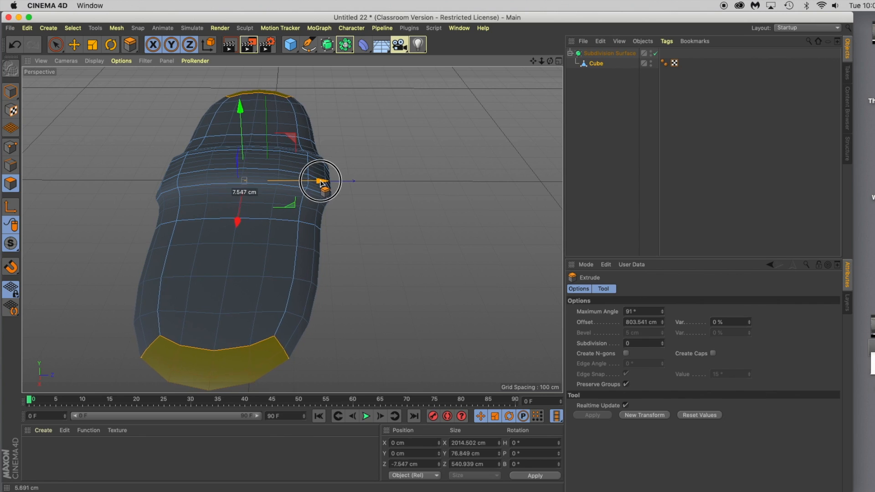
pyautogui.moveTo(321, 181); pyautogui.dragTo(305, 180)
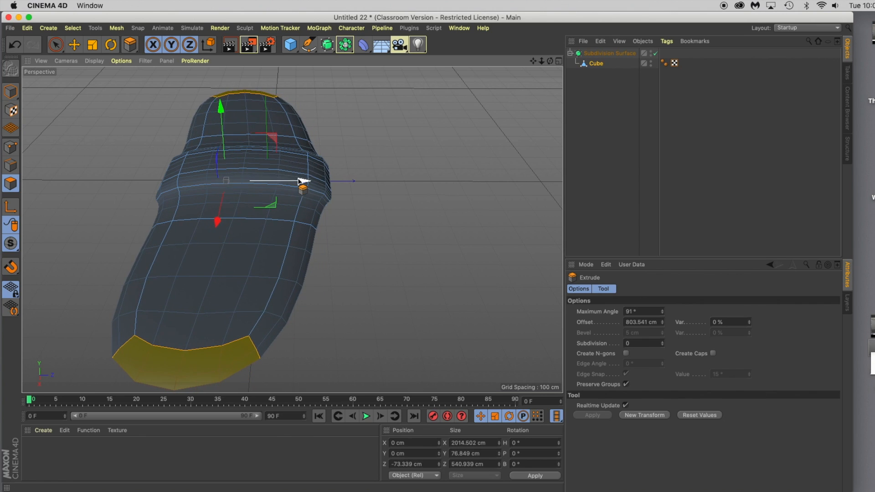
pyautogui.moveTo(222, 100); pyautogui.dragTo(219, 109)
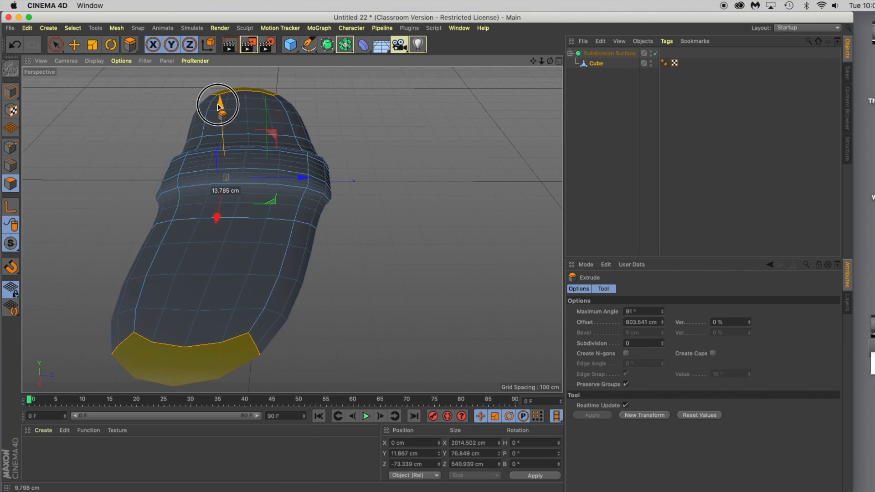
pyautogui.moveTo(218, 103); pyautogui.dragTo(213, 90)
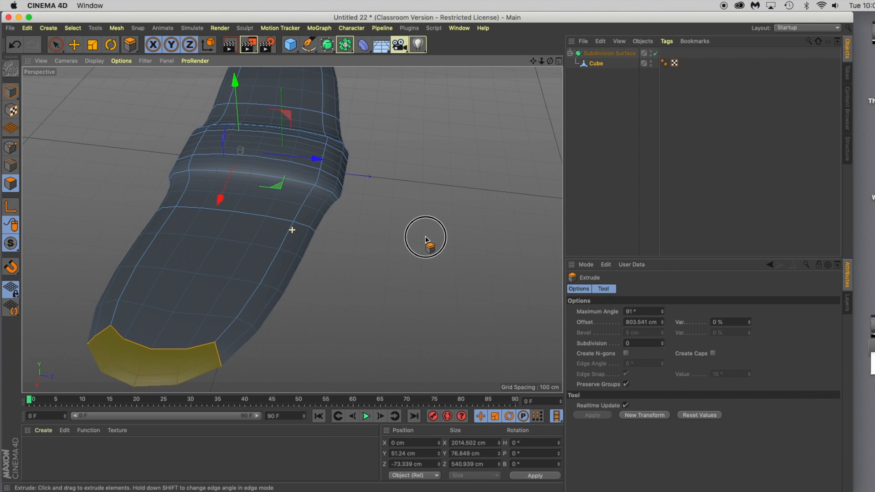
pyautogui.moveTo(318, 266)
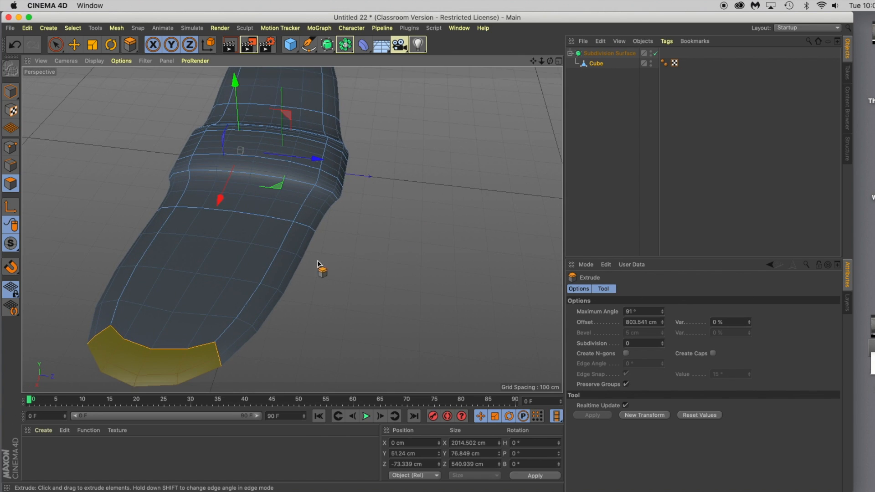
pyautogui.moveTo(126, 204)
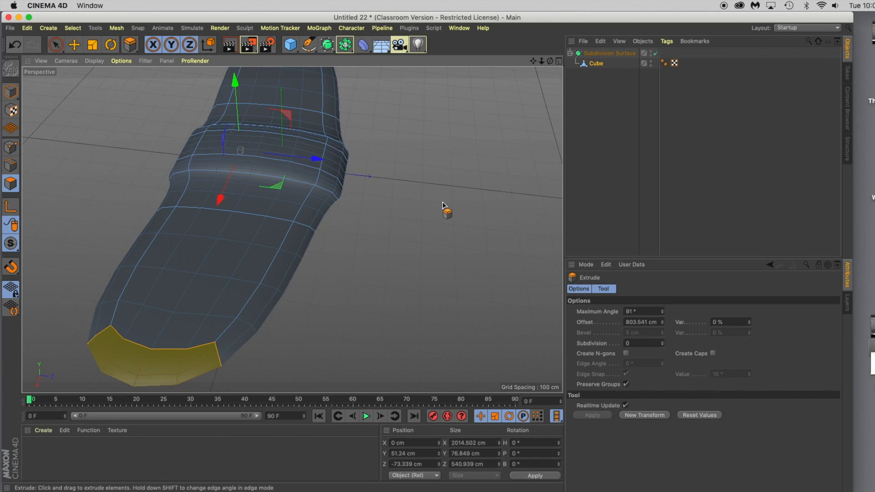
# - Select the front face and extrude it twice into a long nose
pyautogui.click(54, 43)
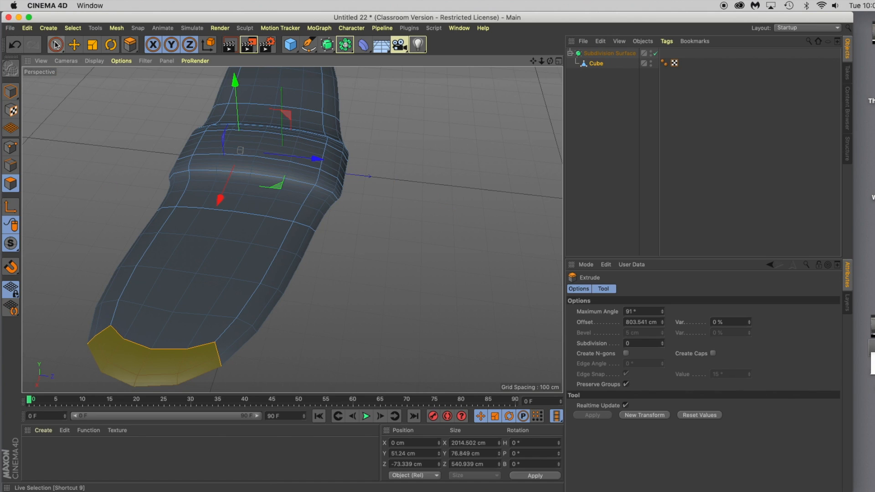
pyautogui.click(54, 44)
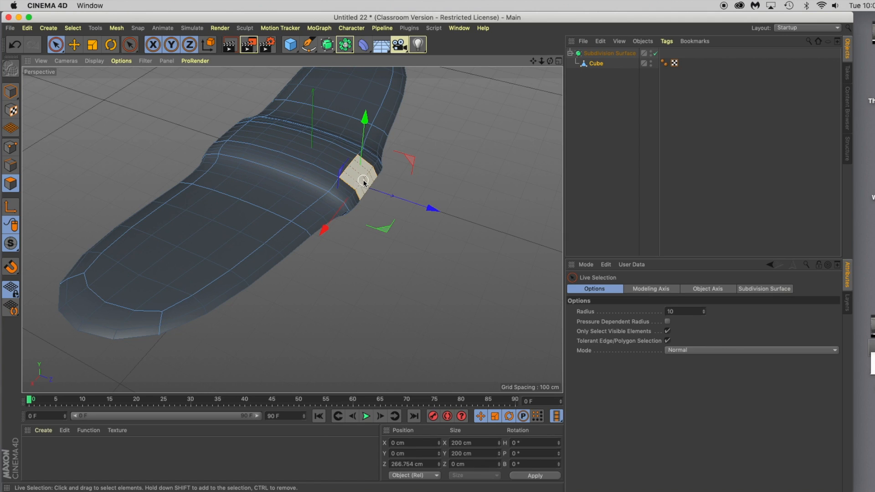
pyautogui.click(361, 181)
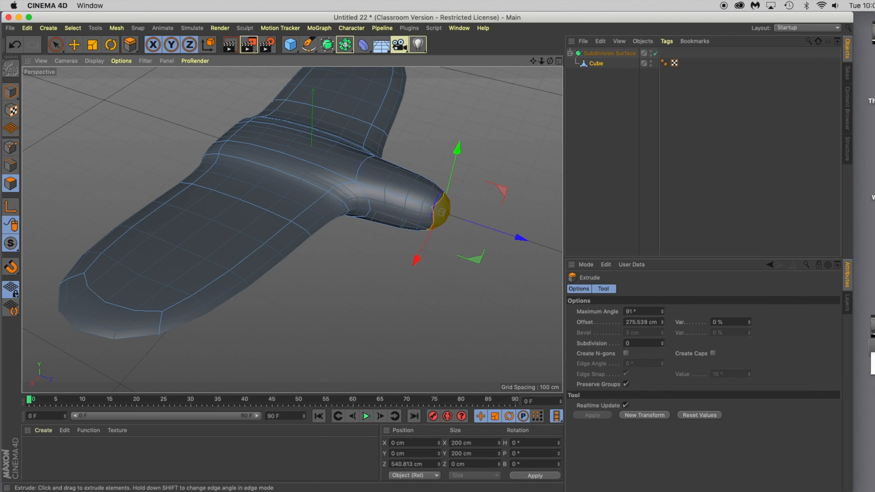
pyautogui.moveTo(441, 208); pyautogui.dragTo(536, 240)
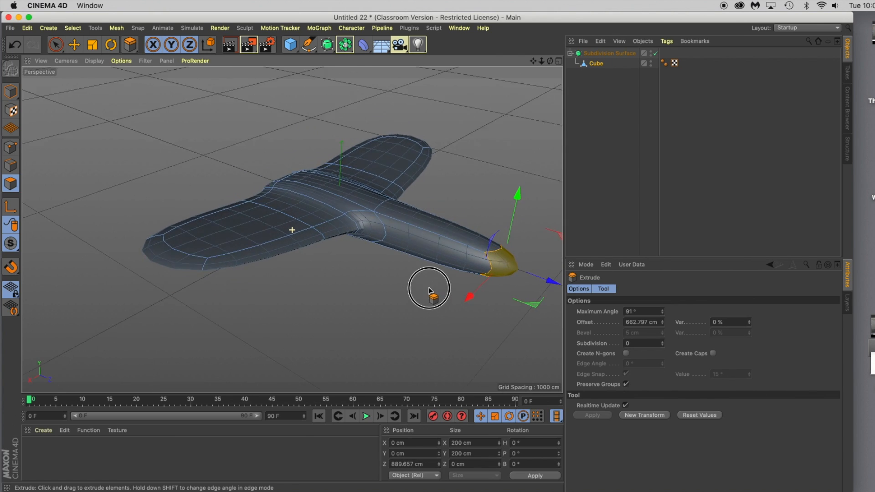
pyautogui.moveTo(429, 289); pyautogui.dragTo(547, 250)
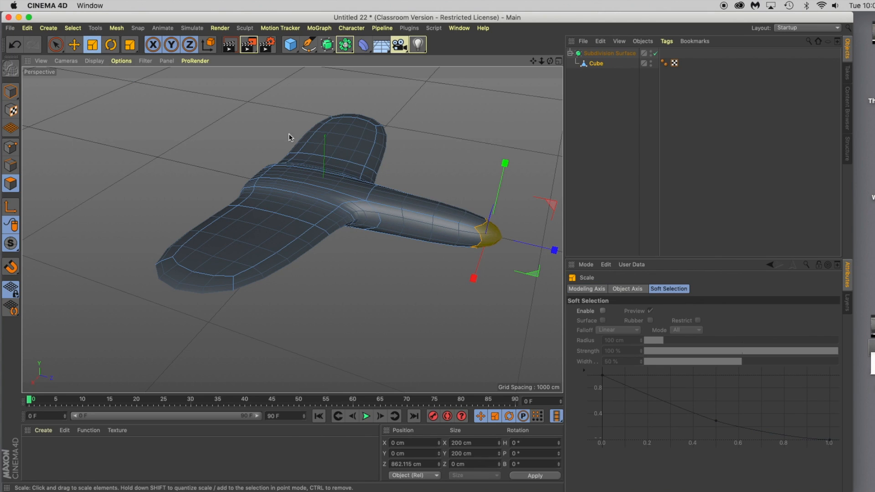
# - Scale the nose tip down so it tapers to a point
pyautogui.moveTo(503, 163); pyautogui.dragTo(505, 185)
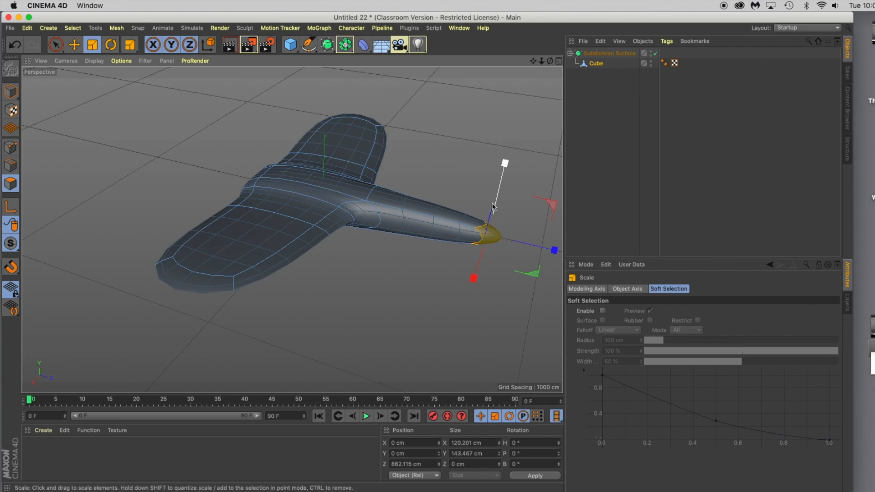
pyautogui.moveTo(504, 163); pyautogui.dragTo(506, 191)
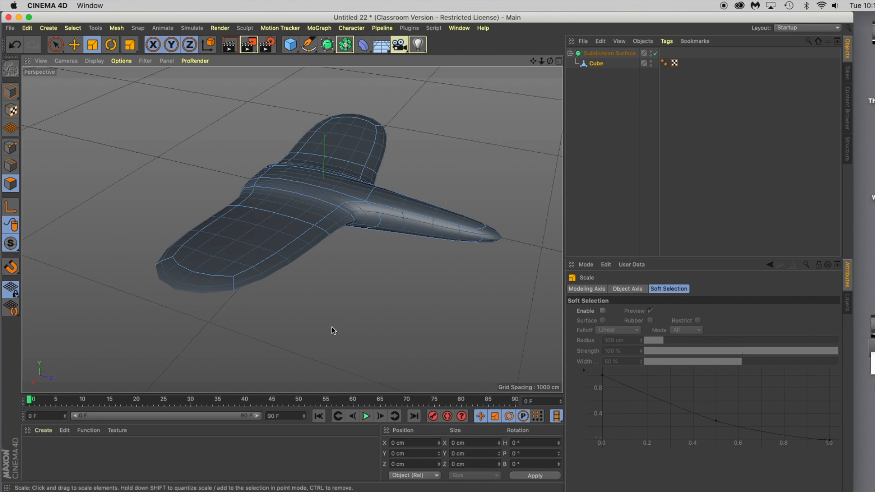
pyautogui.moveTo(313, 327)
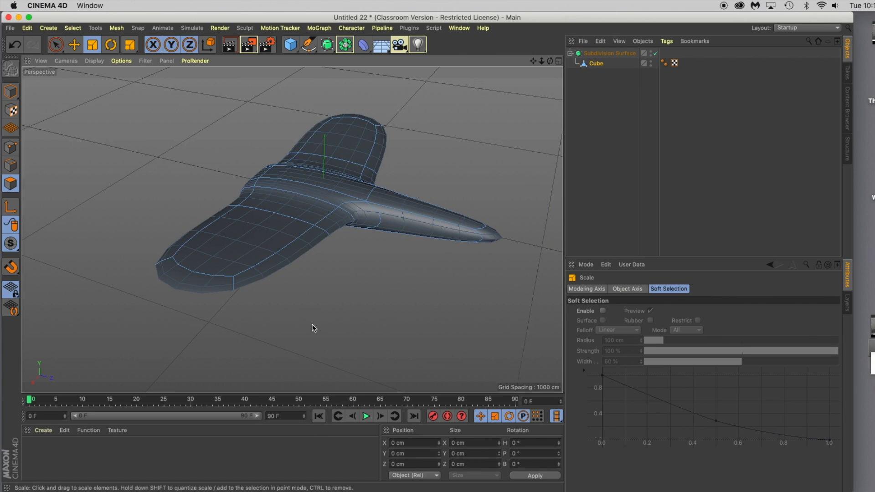
pyautogui.moveTo(121, 248)
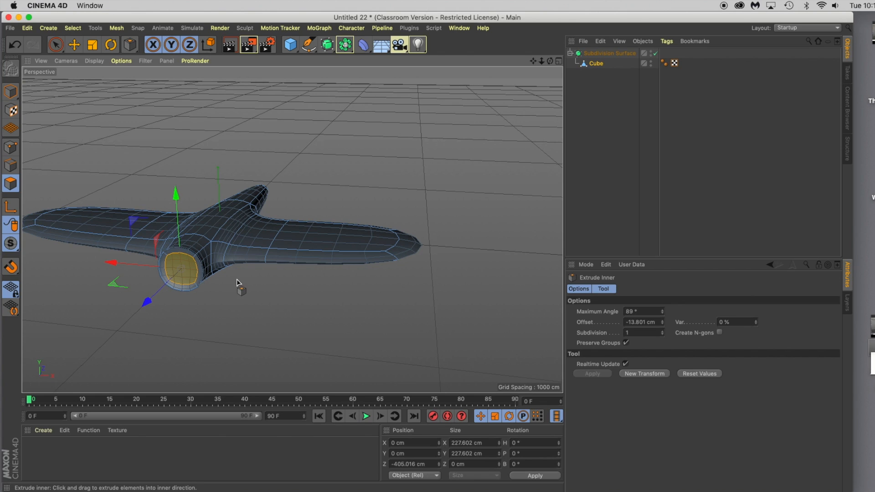
pyautogui.moveTo(270, 305)
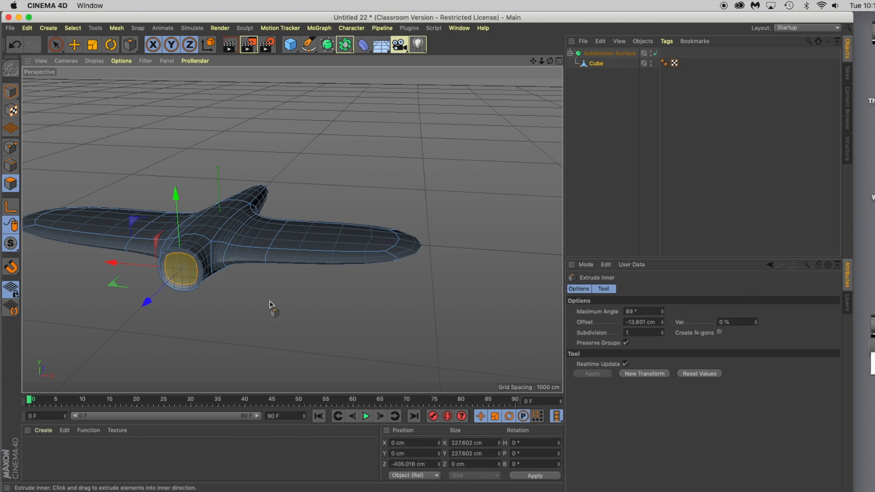
pyautogui.moveTo(420, 284)
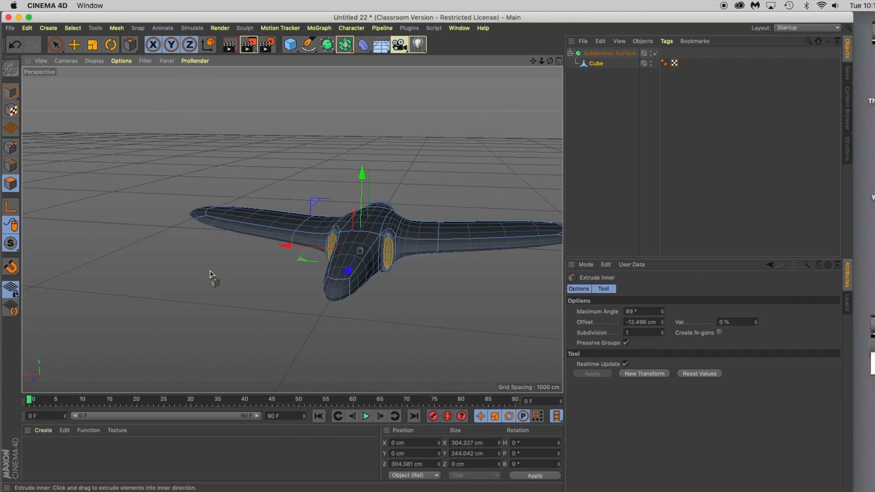
pyautogui.moveTo(151, 250)
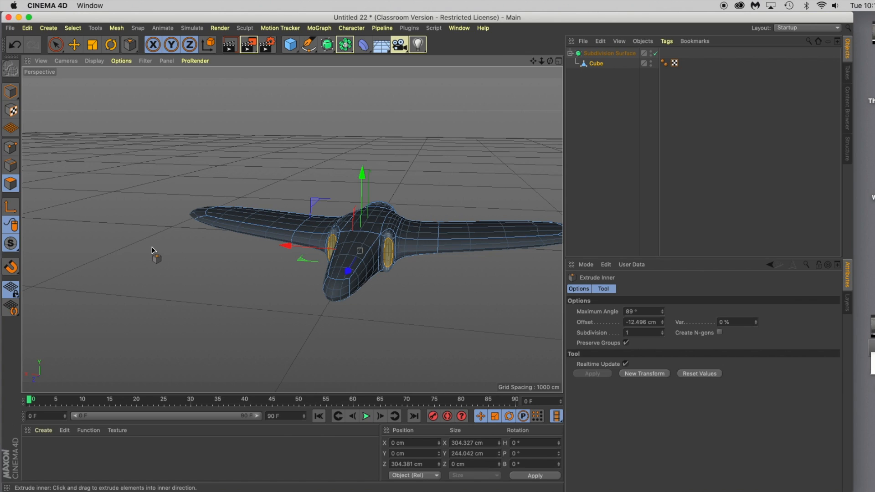
pyautogui.moveTo(104, 188)
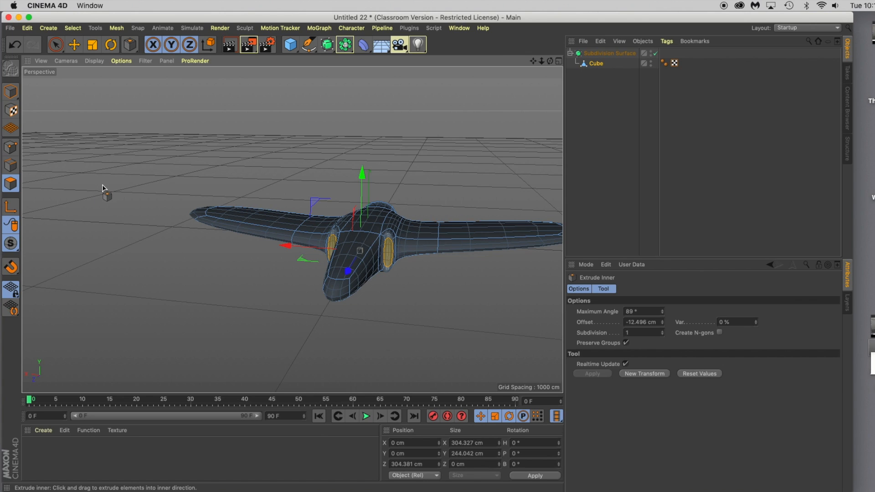
# - Orbit the view around the jet to inspect the fuselage sides
pyautogui.moveTo(102, 188); pyautogui.dragTo(132, 213)
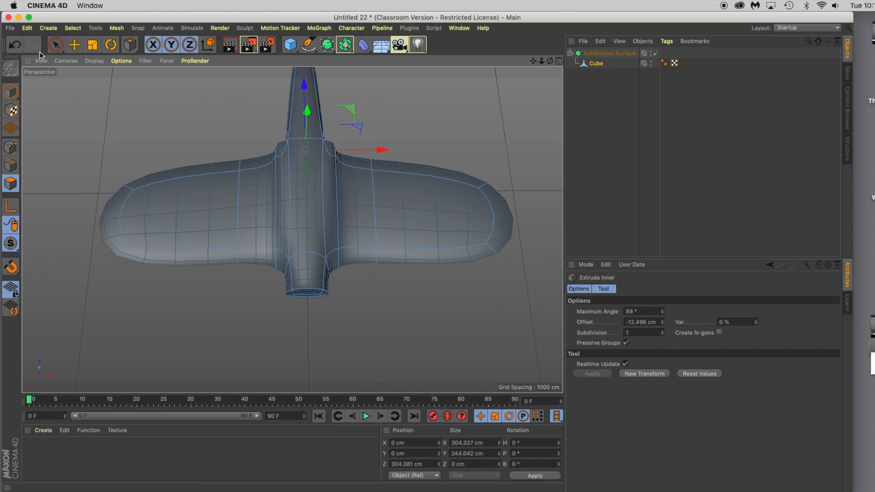
# - Cut a new edge loop across the rear fuselage tube with Line Cut
pyautogui.click(55, 36)
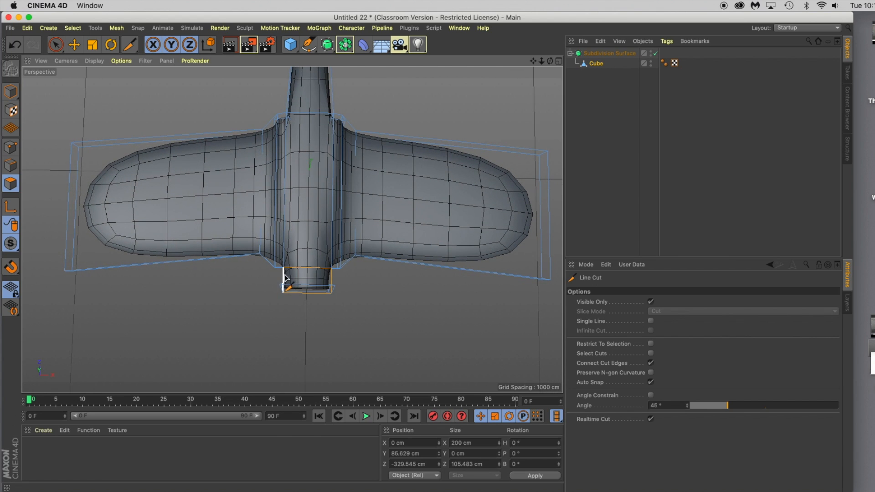
pyautogui.moveTo(285, 279); pyautogui.dragTo(332, 277)
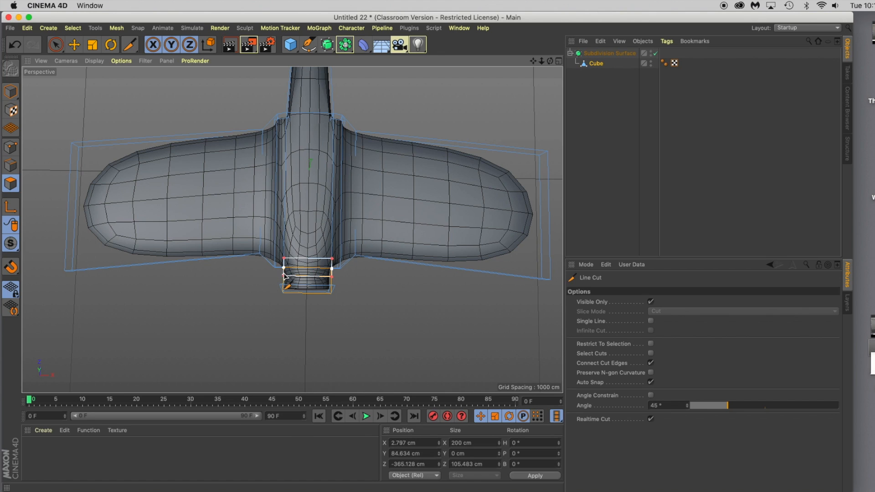
pyautogui.moveTo(228, 296)
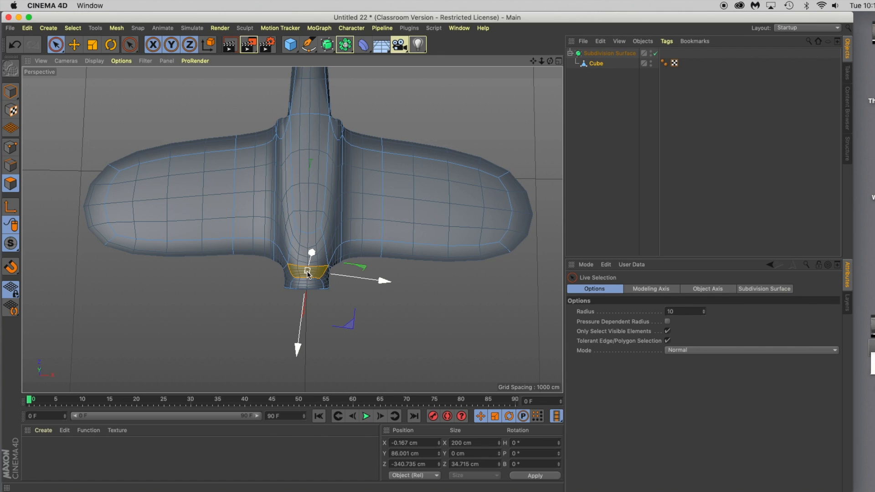
# - Scale the rear ring of fuselage faces up about 130% into a flared thruster
pyautogui.click(92, 42)
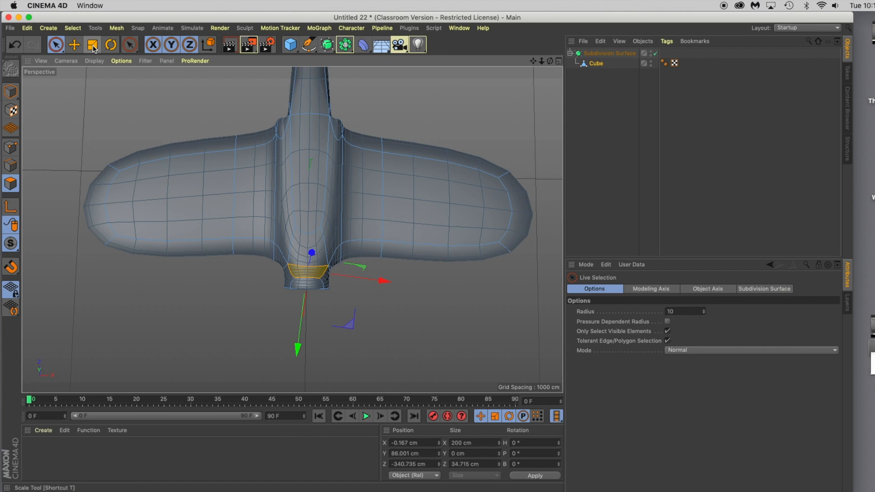
pyautogui.click(93, 41)
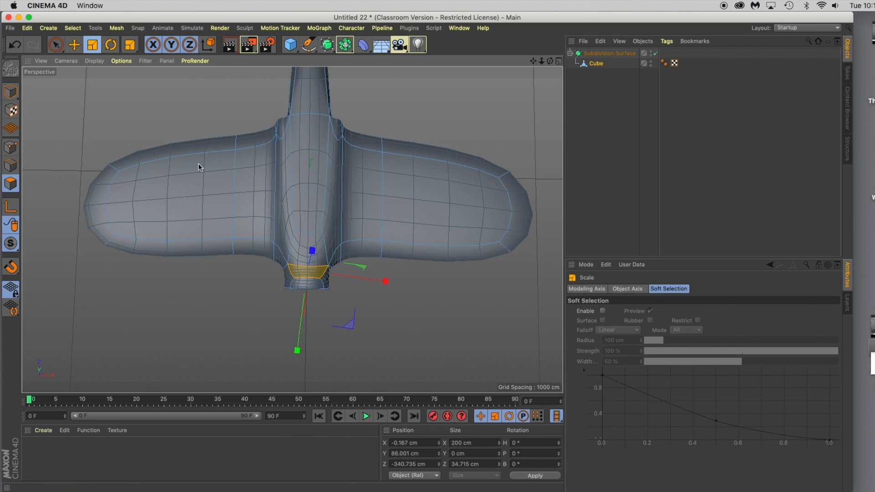
pyautogui.moveTo(384, 282); pyautogui.dragTo(378, 279)
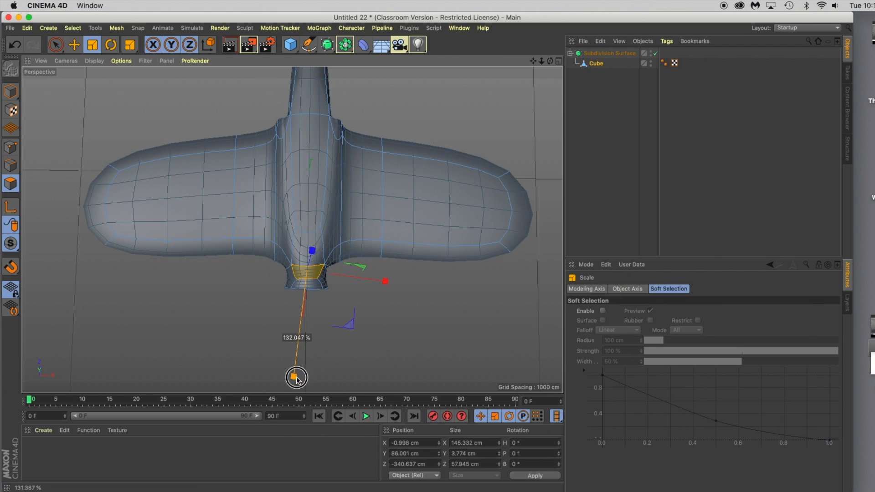
pyautogui.moveTo(297, 377); pyautogui.dragTo(296, 350)
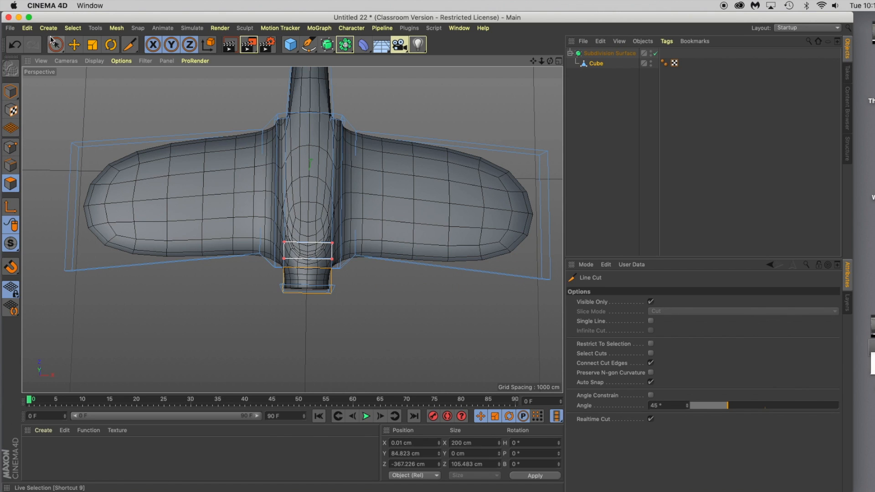
# - Cut a loop near the fuselage rear and rescale a small patch of upper fuselage faces
pyautogui.click(54, 42)
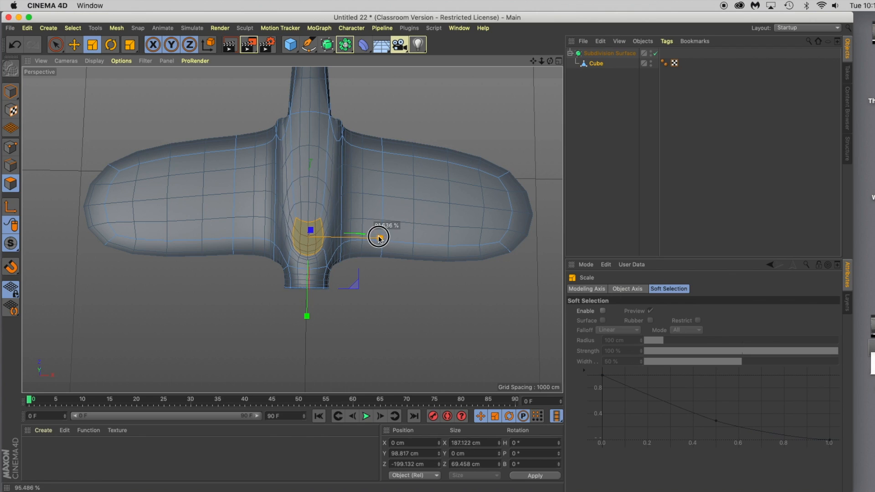
pyautogui.moveTo(378, 237); pyautogui.dragTo(305, 316)
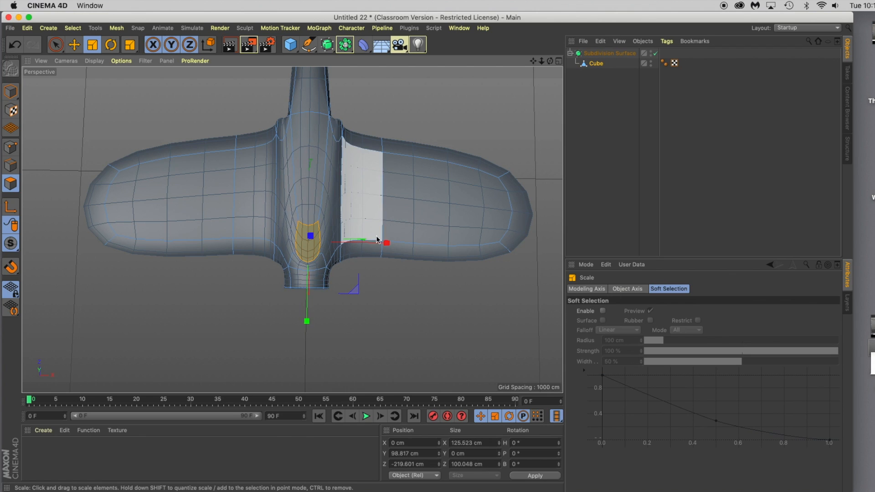
pyautogui.moveTo(385, 242); pyautogui.dragTo(331, 237)
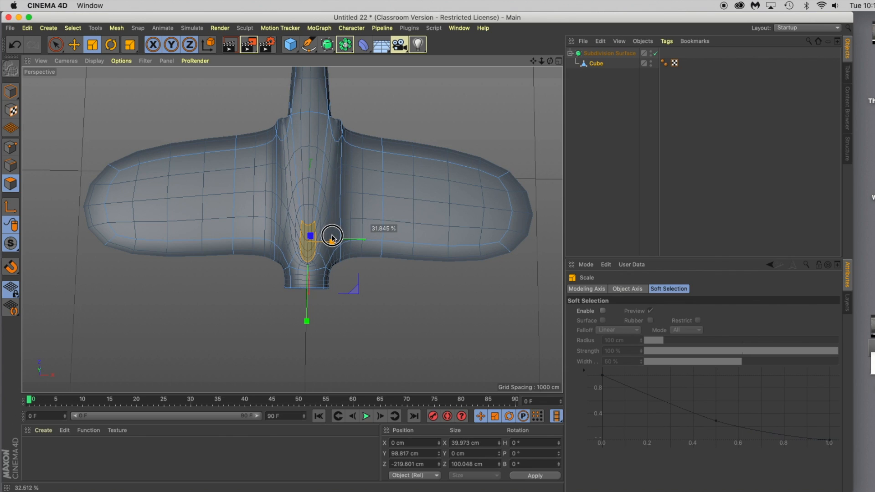
pyautogui.moveTo(332, 236); pyautogui.dragTo(382, 245)
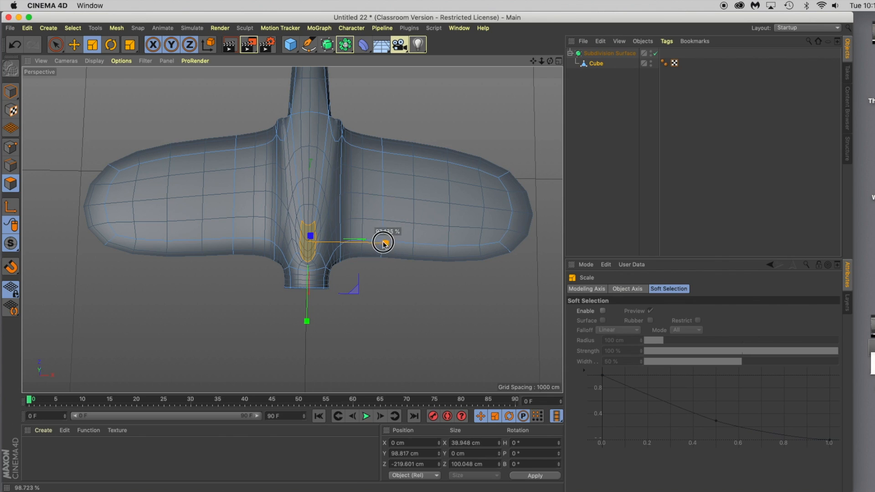
pyautogui.moveTo(383, 243); pyautogui.dragTo(387, 242)
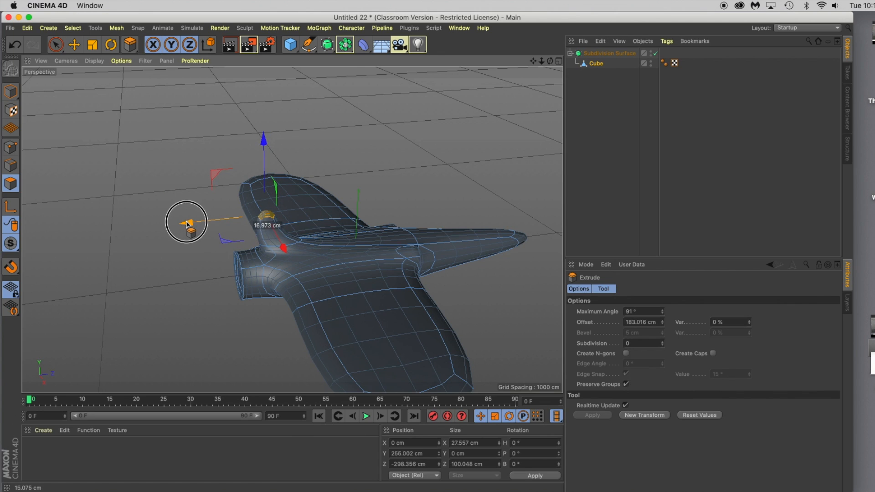
# - Extrude the rear top faces into a fin and tilt it backward into a swept rudder
pyautogui.moveTo(186, 222); pyautogui.dragTo(184, 224)
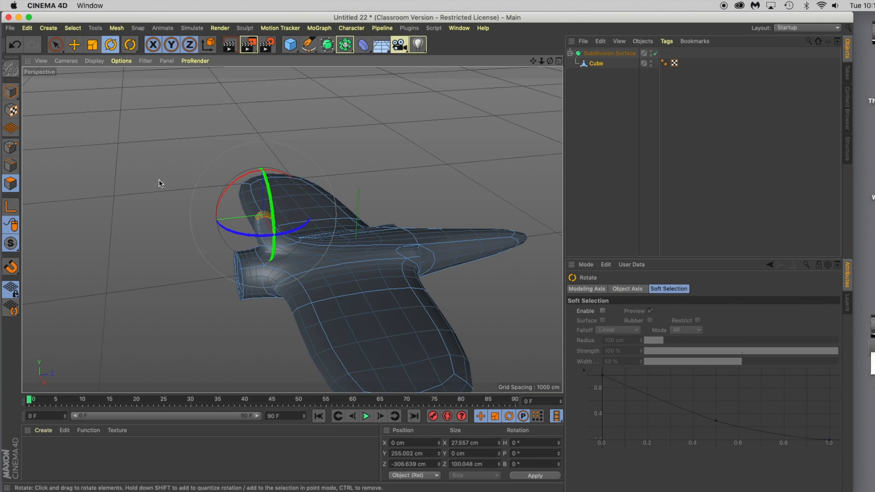
pyautogui.moveTo(263, 179); pyautogui.dragTo(217, 201)
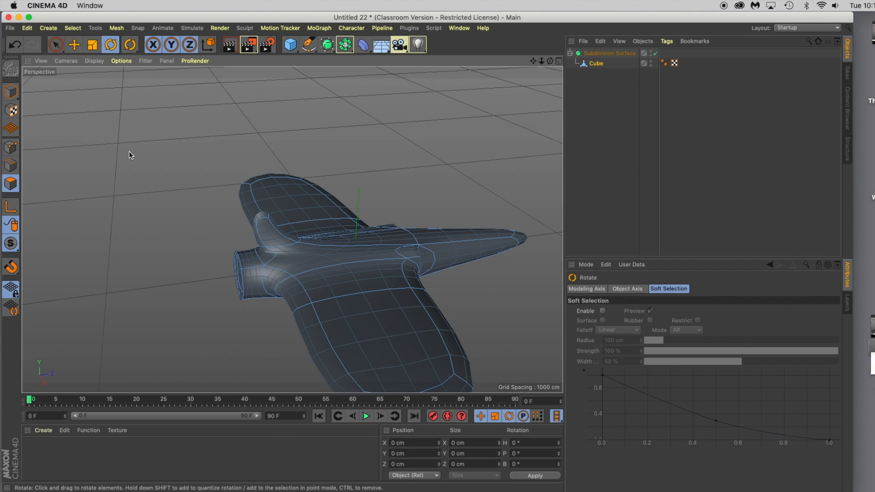
pyautogui.moveTo(106, 168)
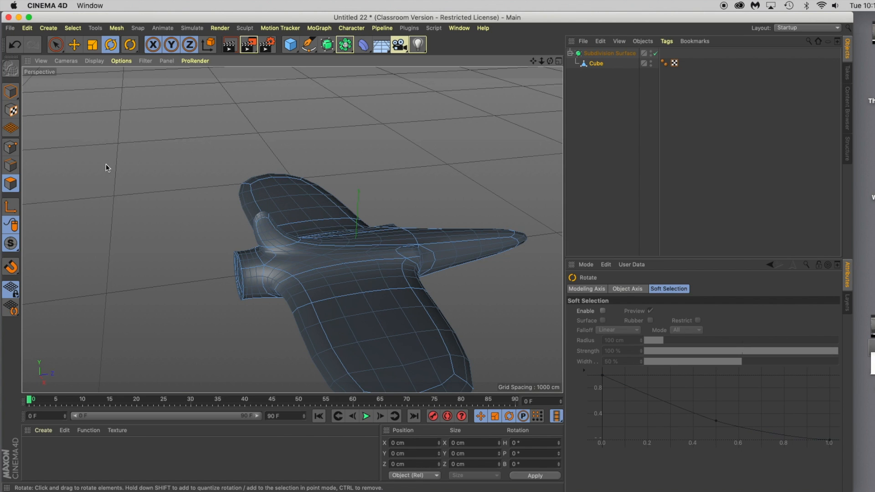
pyautogui.moveTo(107, 168); pyautogui.dragTo(150, 154)
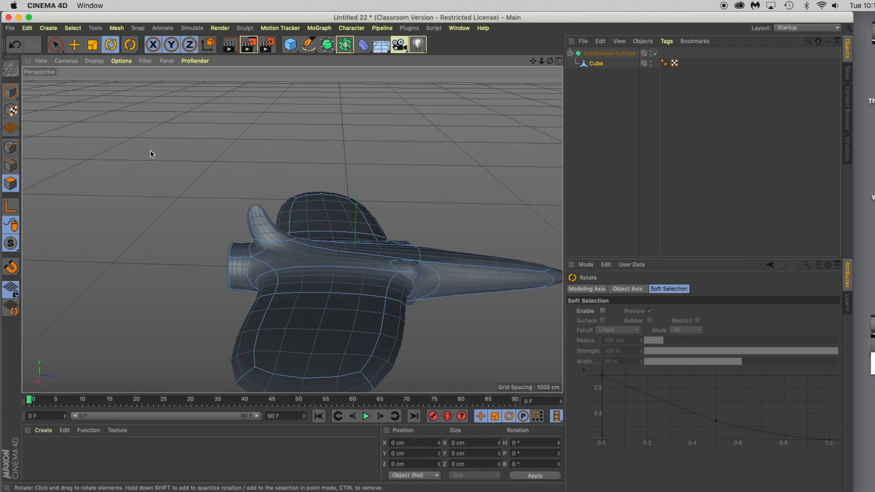
pyautogui.moveTo(150, 154); pyautogui.dragTo(160, 124)
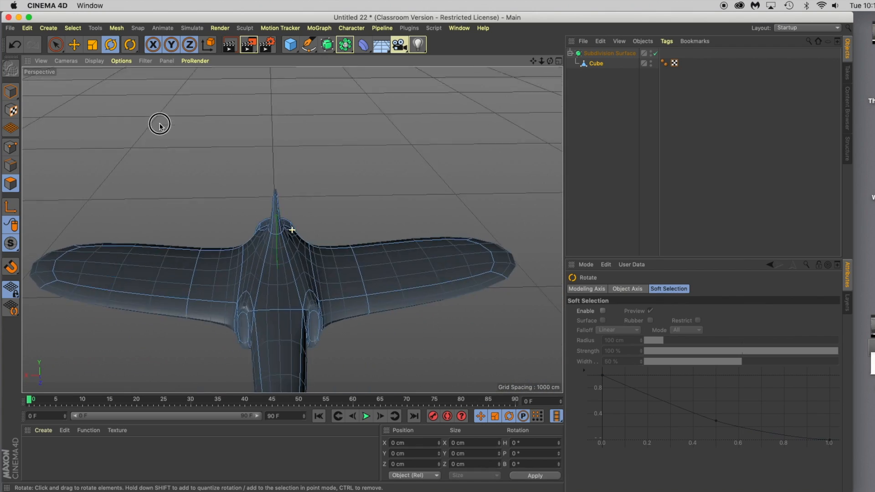
pyautogui.moveTo(159, 124); pyautogui.dragTo(134, 131)
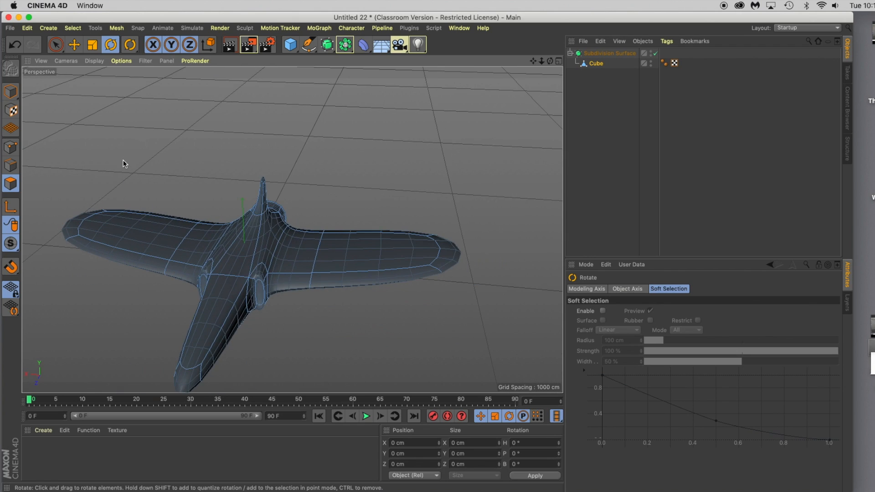
pyautogui.moveTo(123, 163); pyautogui.dragTo(236, 139)
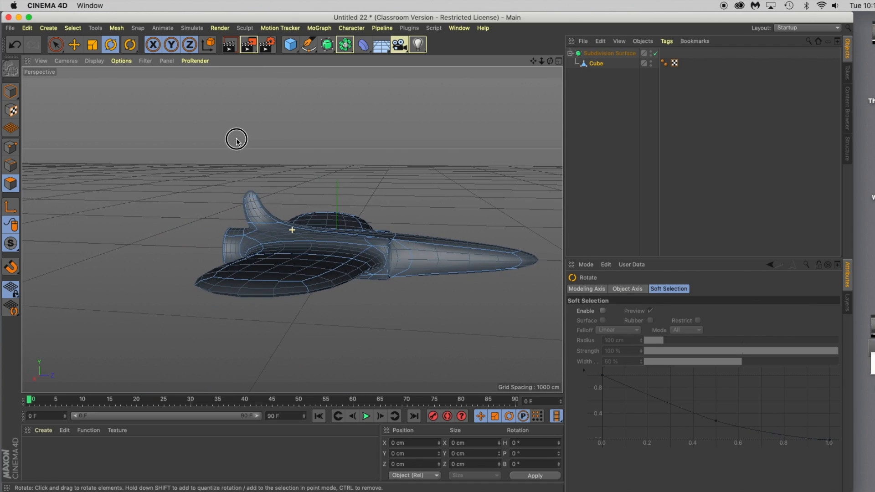
pyautogui.moveTo(236, 140); pyautogui.dragTo(143, 170)
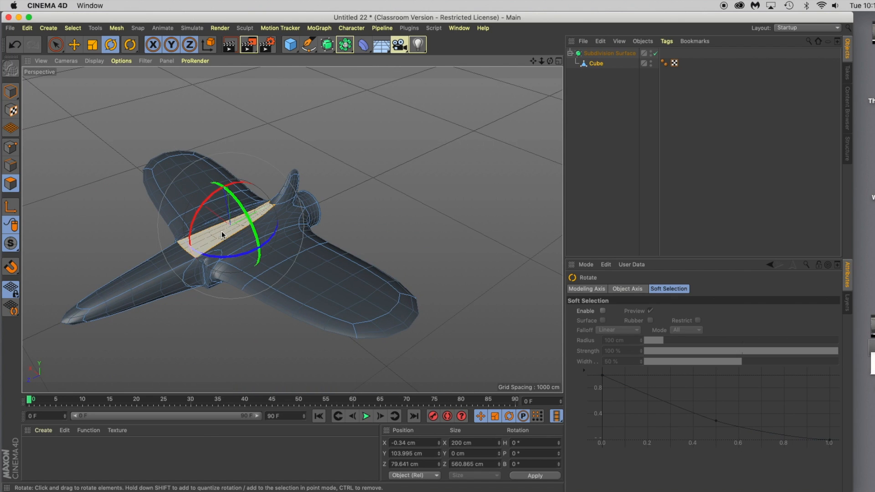
# - Extrude the top faces ahead of the wings into a low cockpit canopy bump
pyautogui.click(55, 44)
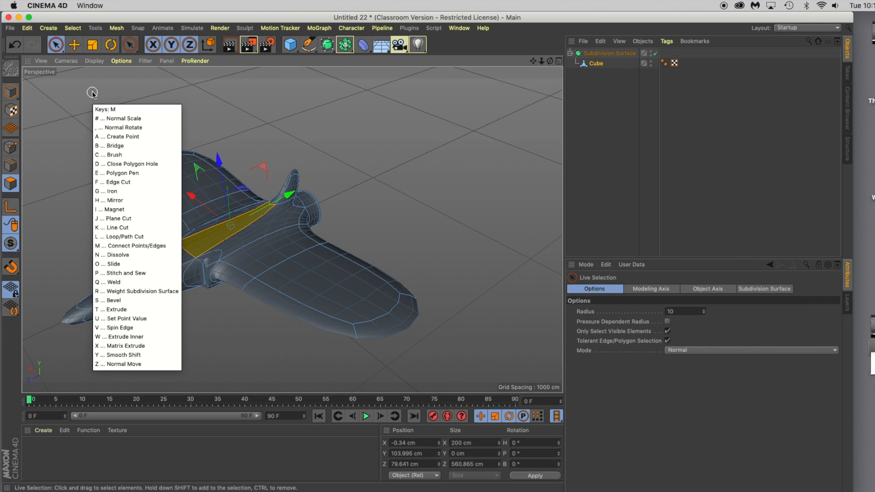
pyautogui.click(112, 227)
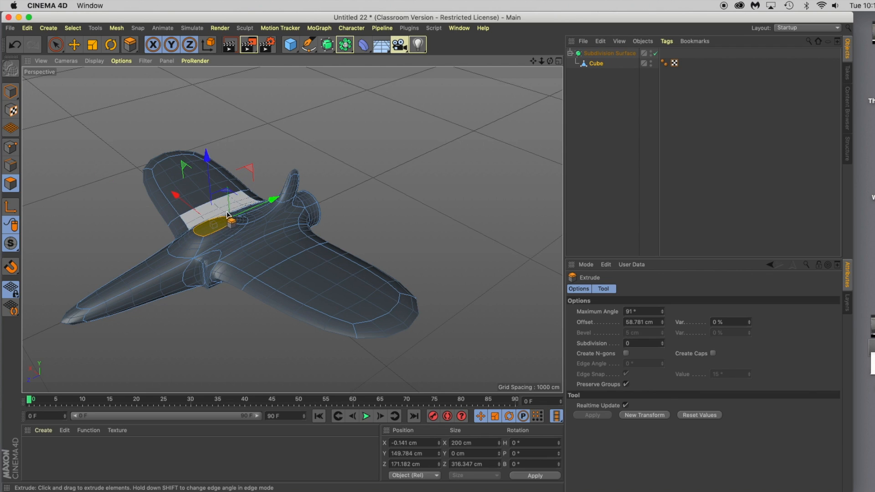
pyautogui.moveTo(229, 217); pyautogui.dragTo(271, 199)
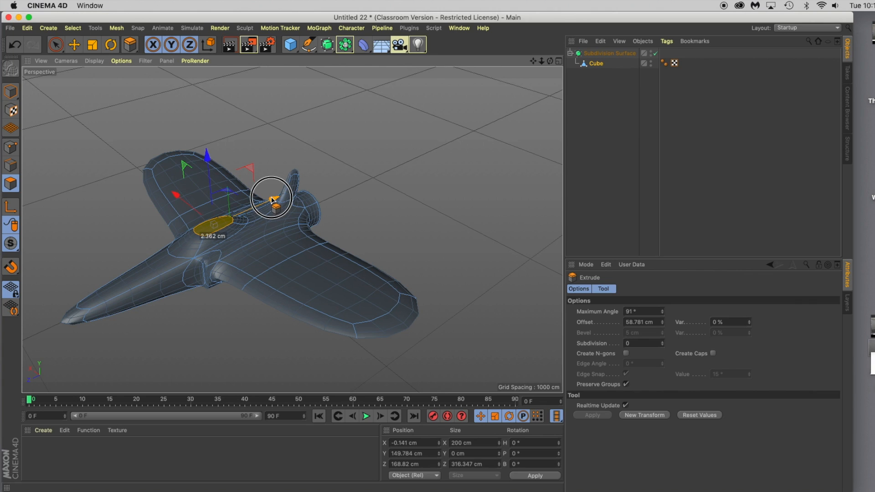
pyautogui.moveTo(271, 200); pyautogui.dragTo(274, 192)
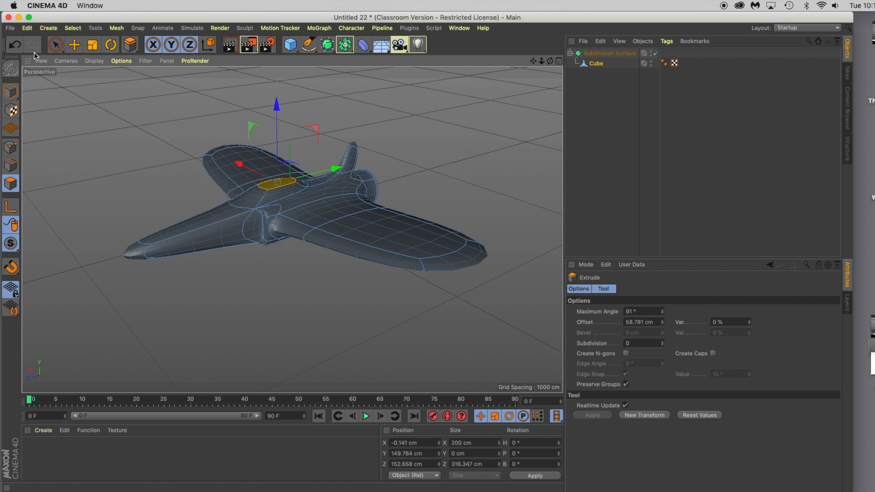
# - Export the jet as an STL file named 'jett' to the Desktop, accepting the default scale
pyautogui.click(7, 28)
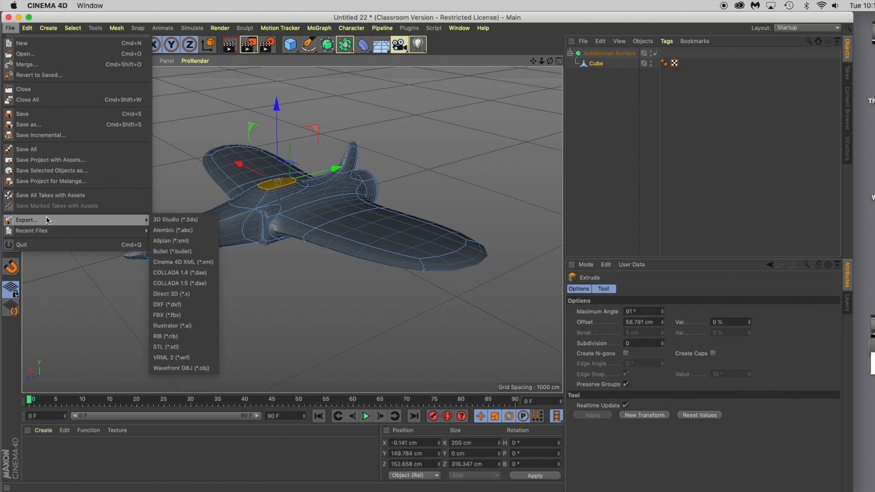
pyautogui.click(159, 347)
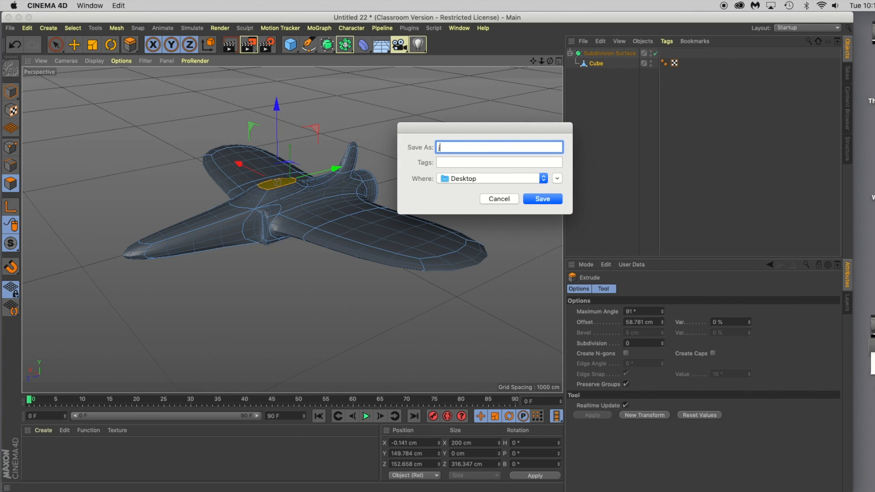
pyautogui.write('jett')
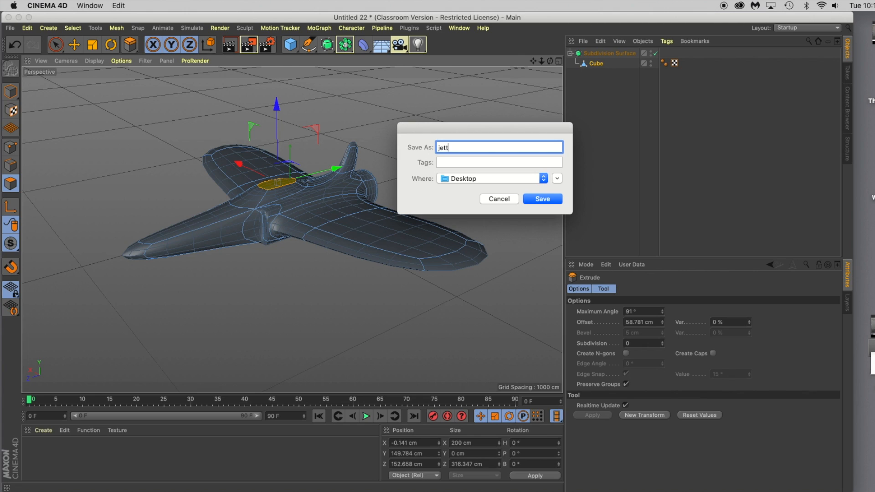
pyautogui.click(543, 199)
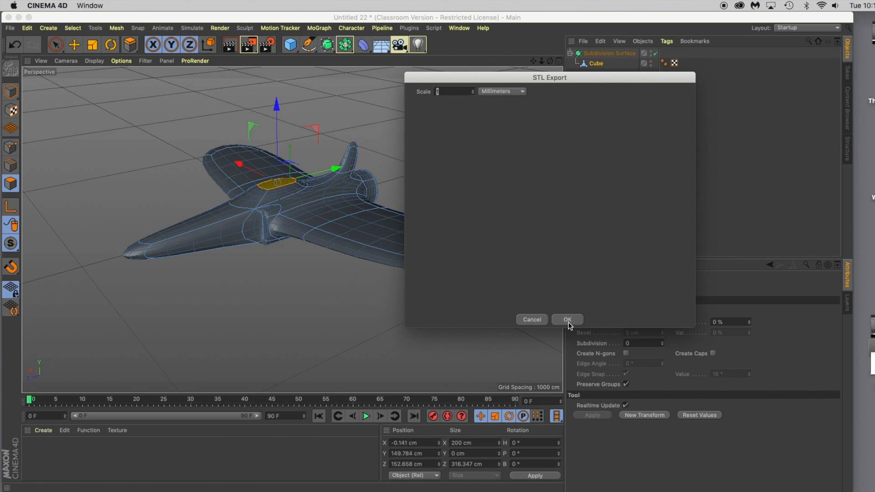
pyautogui.click(567, 320)
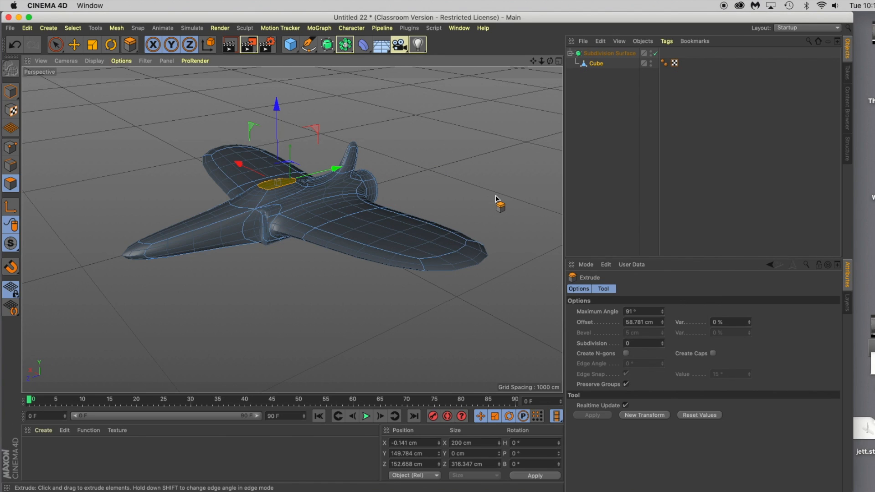
pyautogui.moveTo(482, 197)
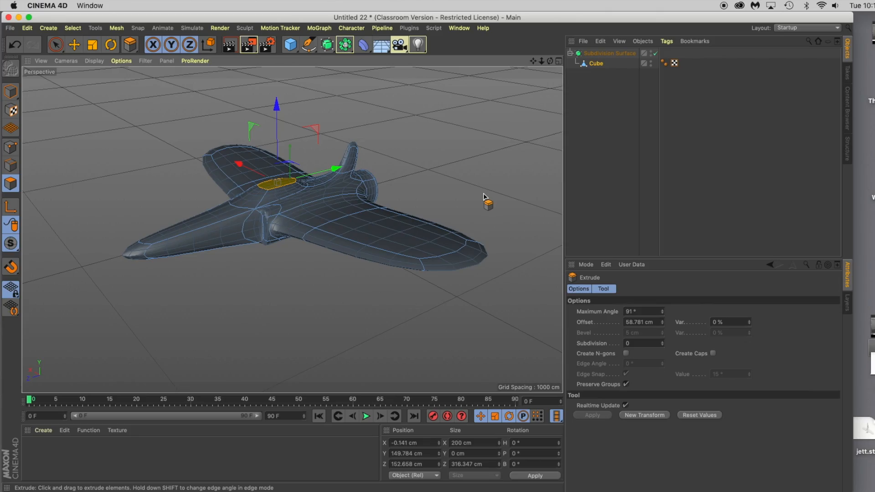